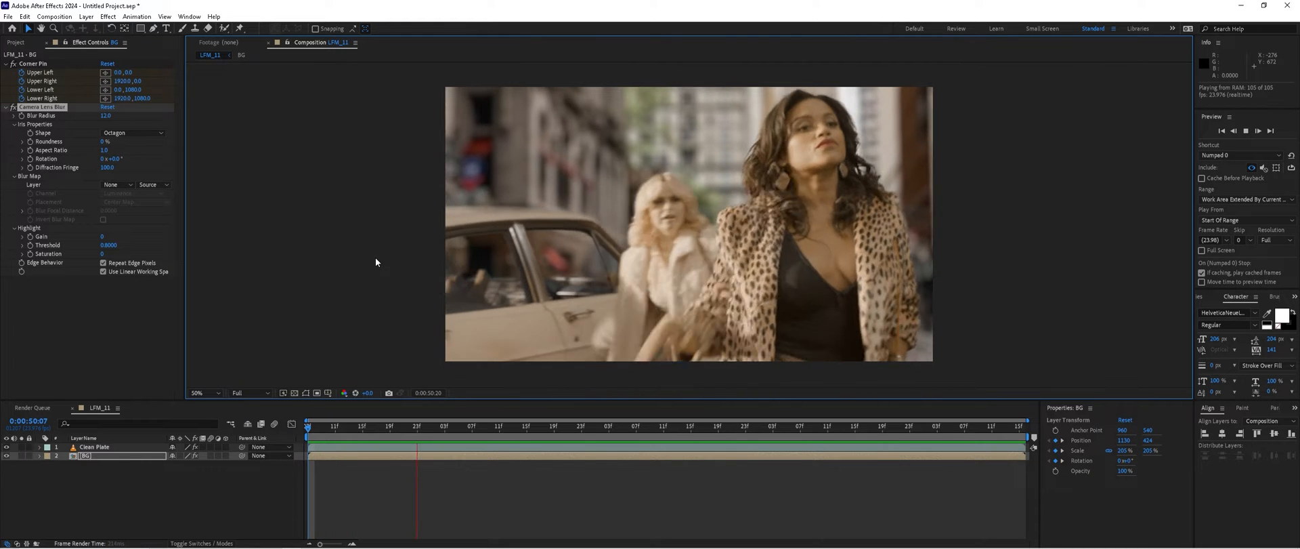
Rename the LFM_11.mp4 green-screen layer to 'Clean Plate'
left_click(746, 426)
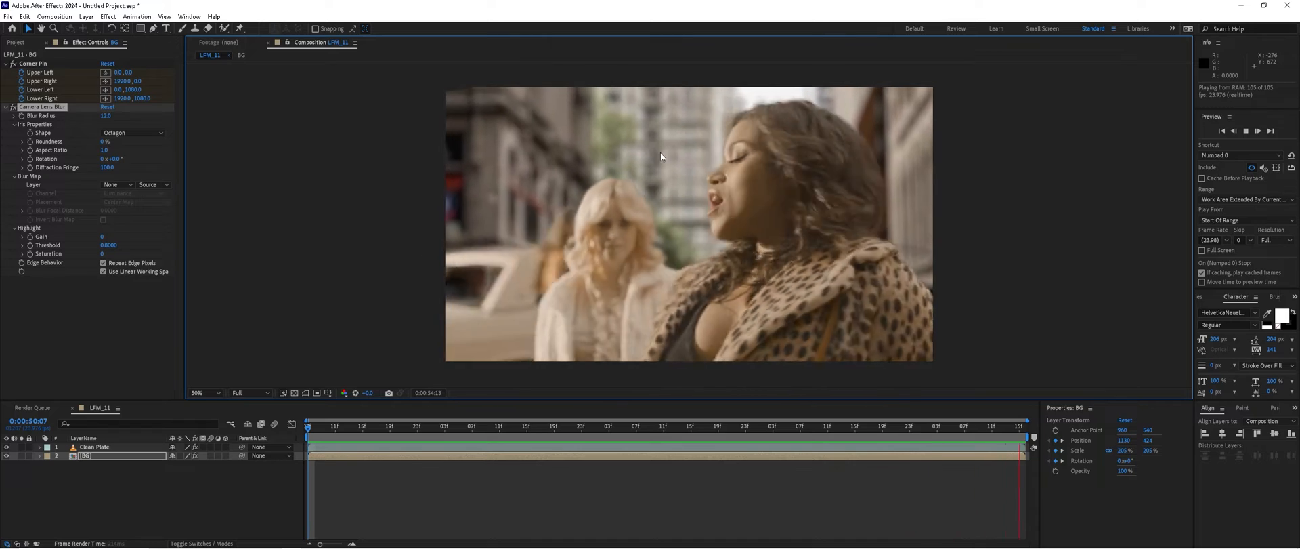
left_click(629, 425)
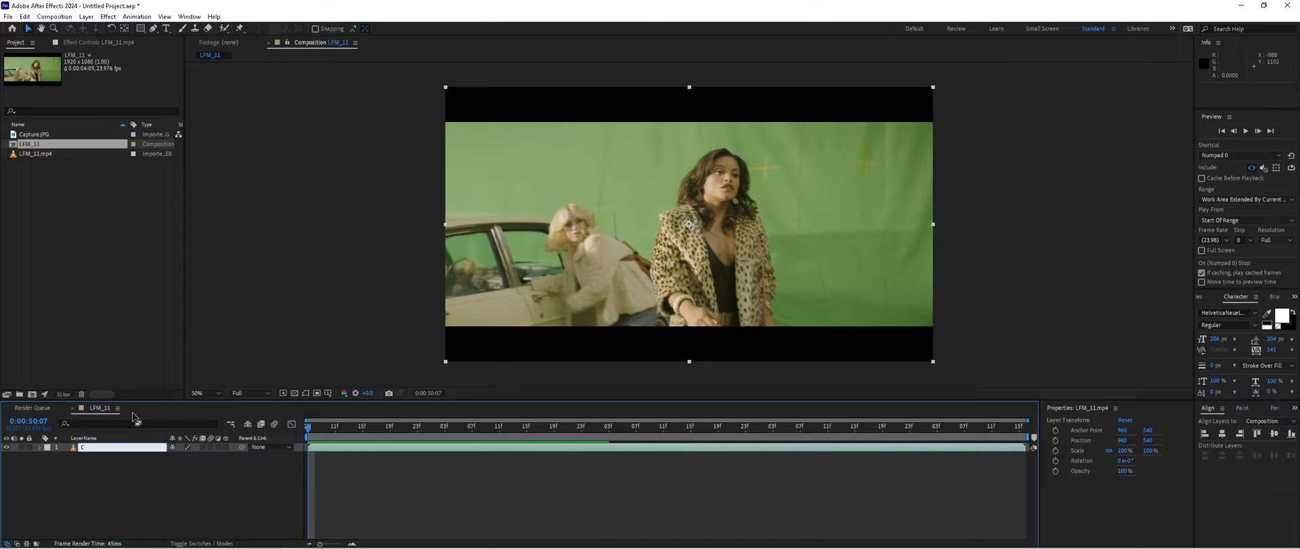
type("Clean Plate")
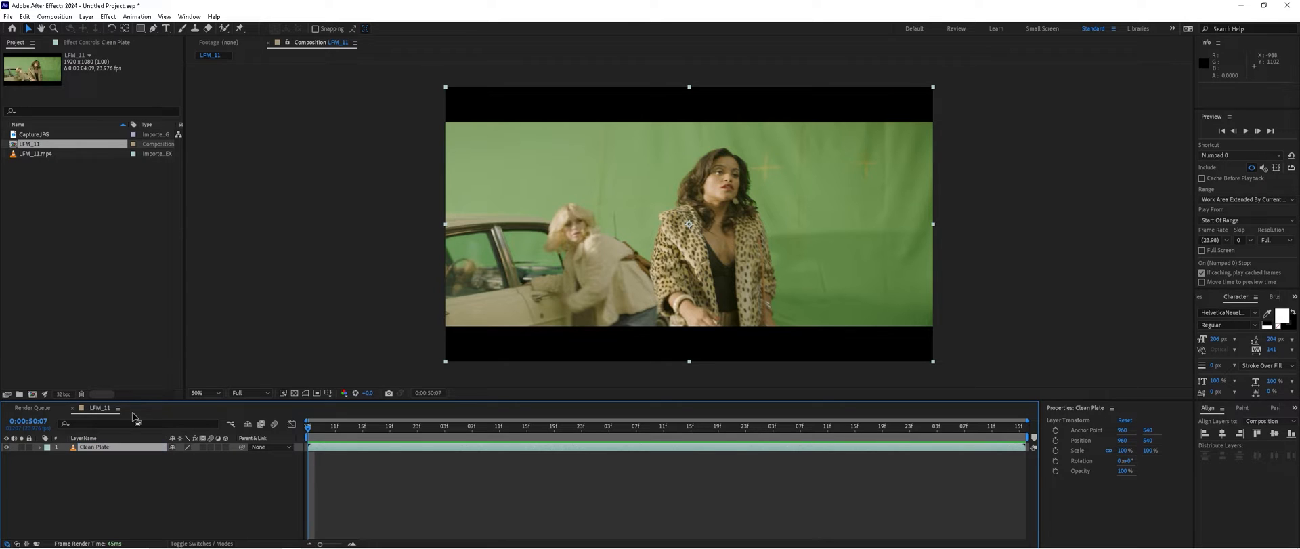
mouse_move(198, 446)
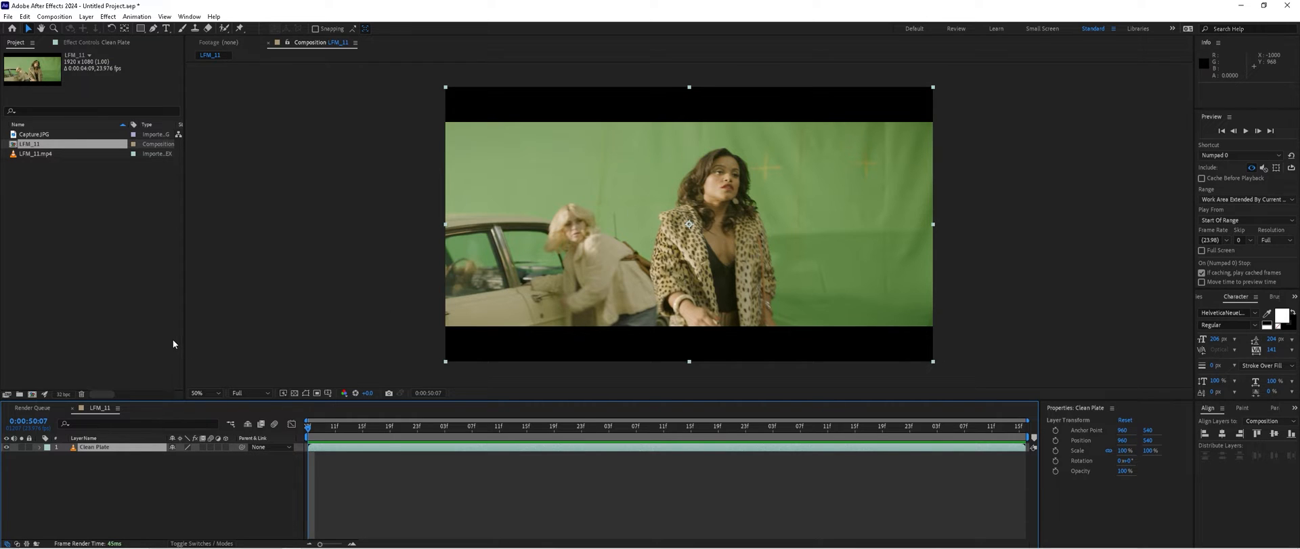
mouse_move(533, 517)
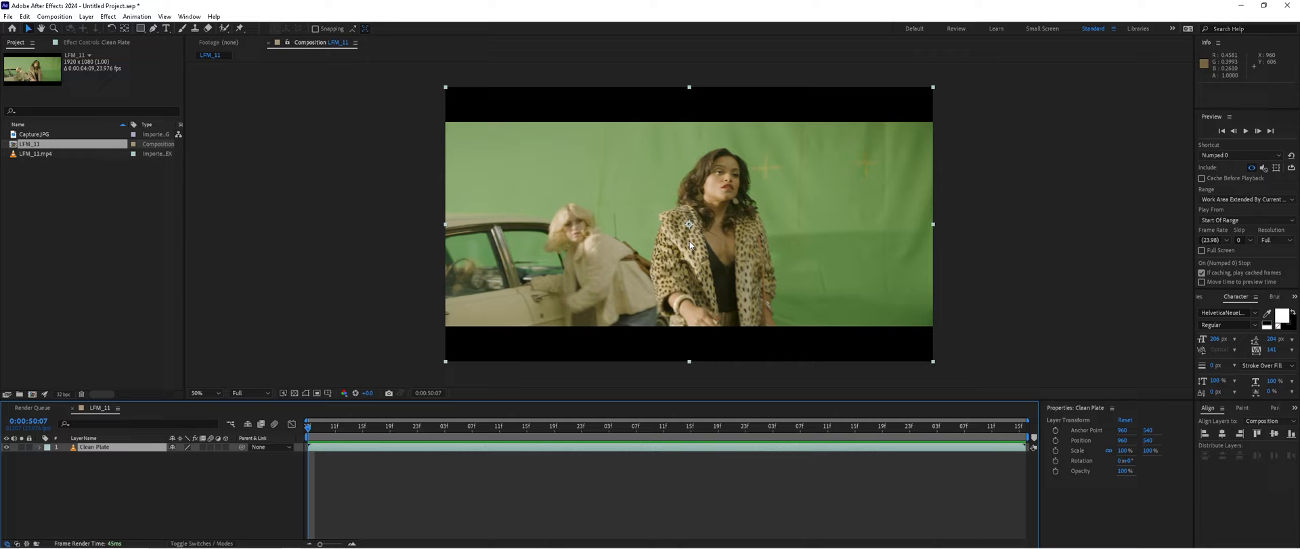
mouse_move(732, 309)
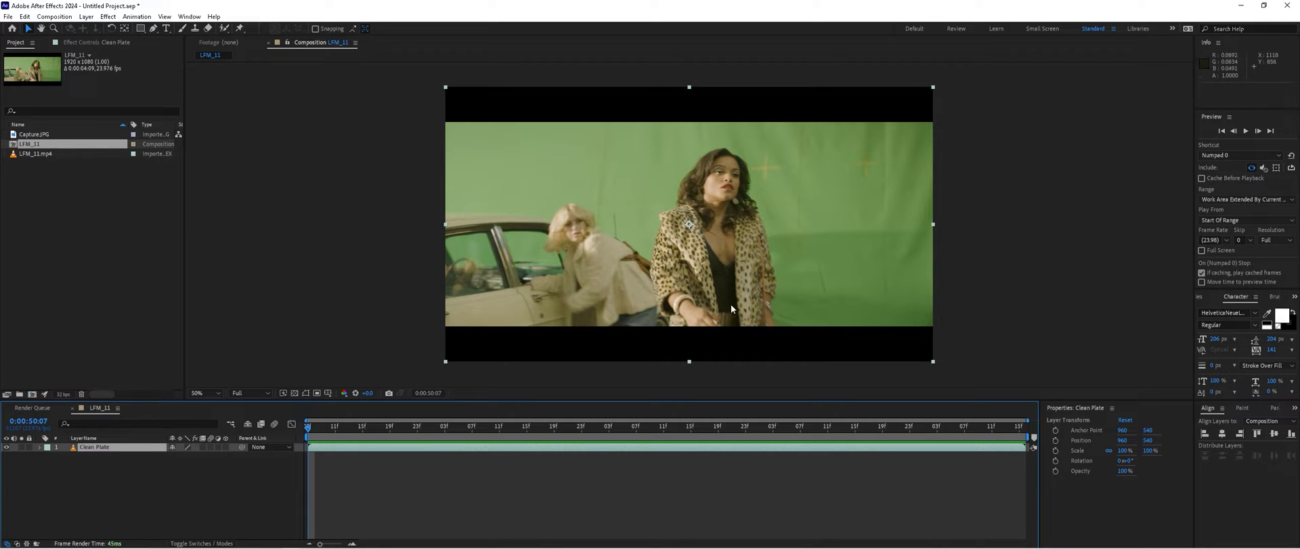
mouse_move(328, 285)
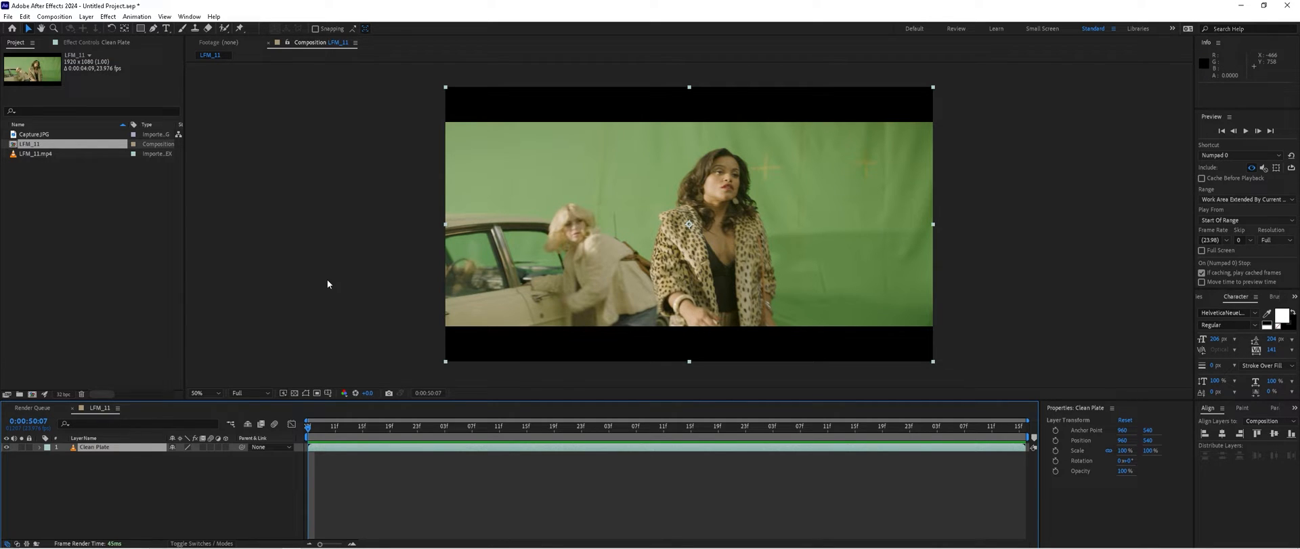
Add Boris FX Mocha AE to the Clean Plate layer and launch the Mocha tracker
left_click(109, 16)
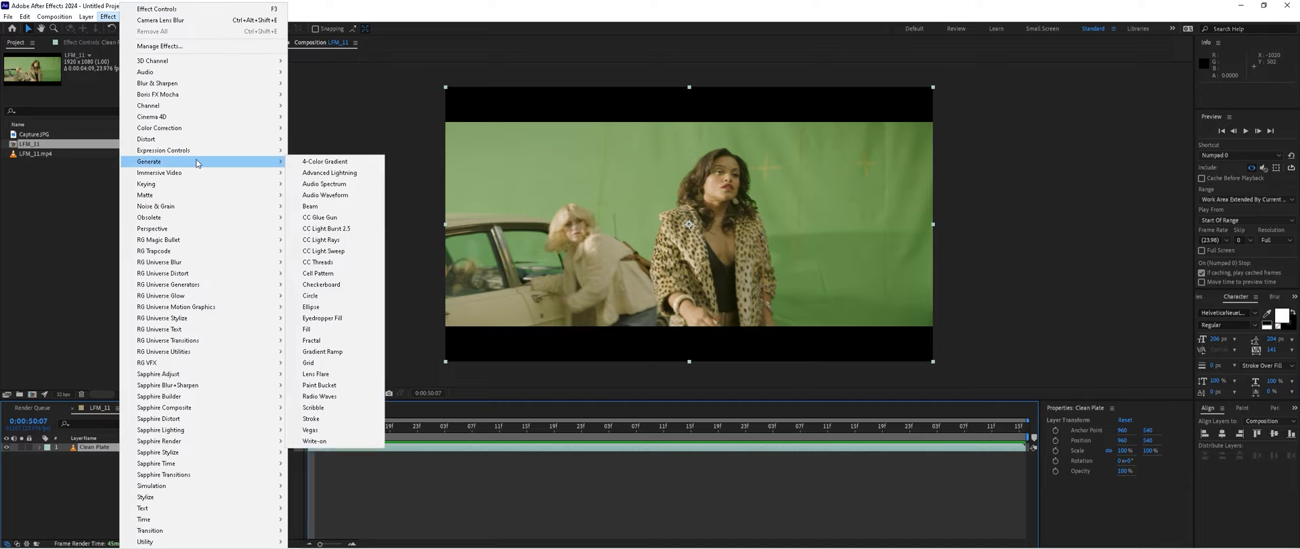
mouse_move(157, 94)
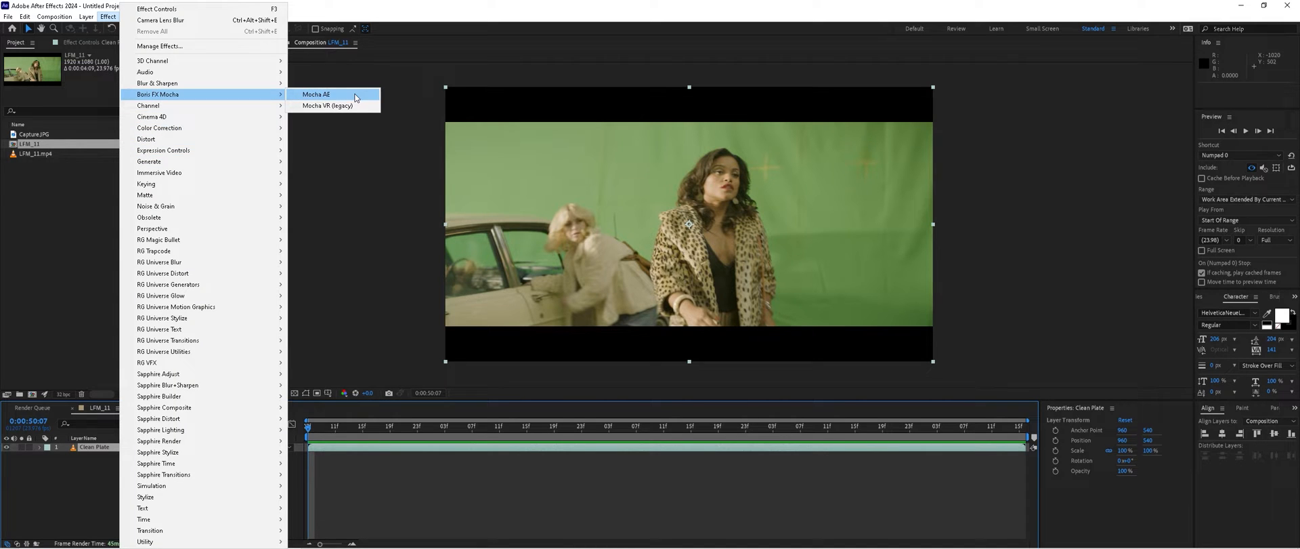
left_click(317, 95)
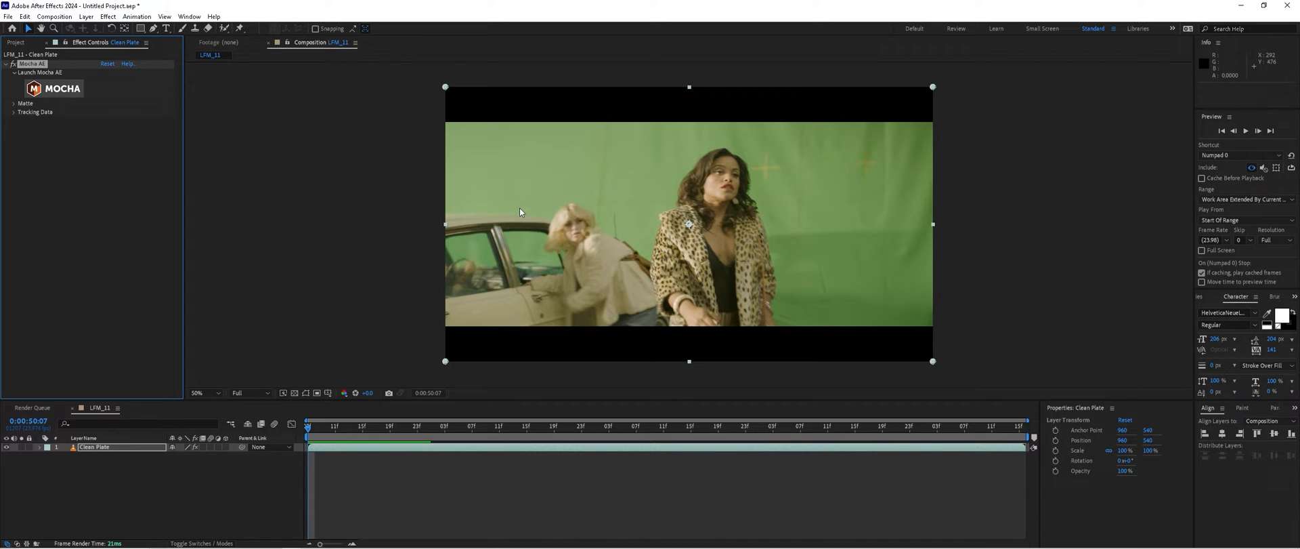
mouse_move(455, 240)
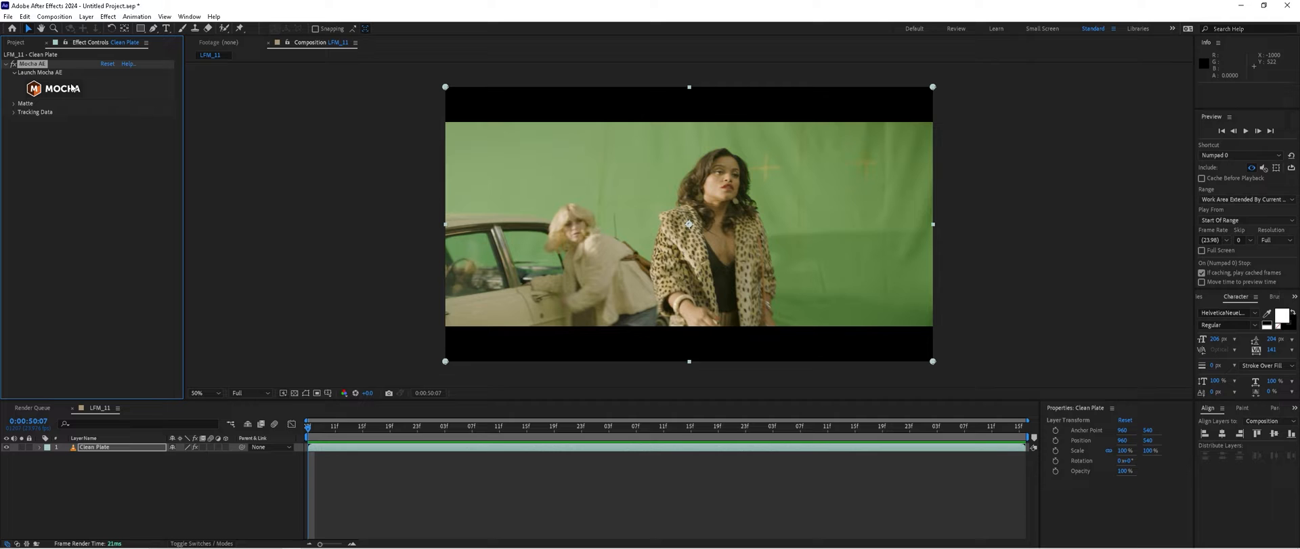
left_click(61, 88)
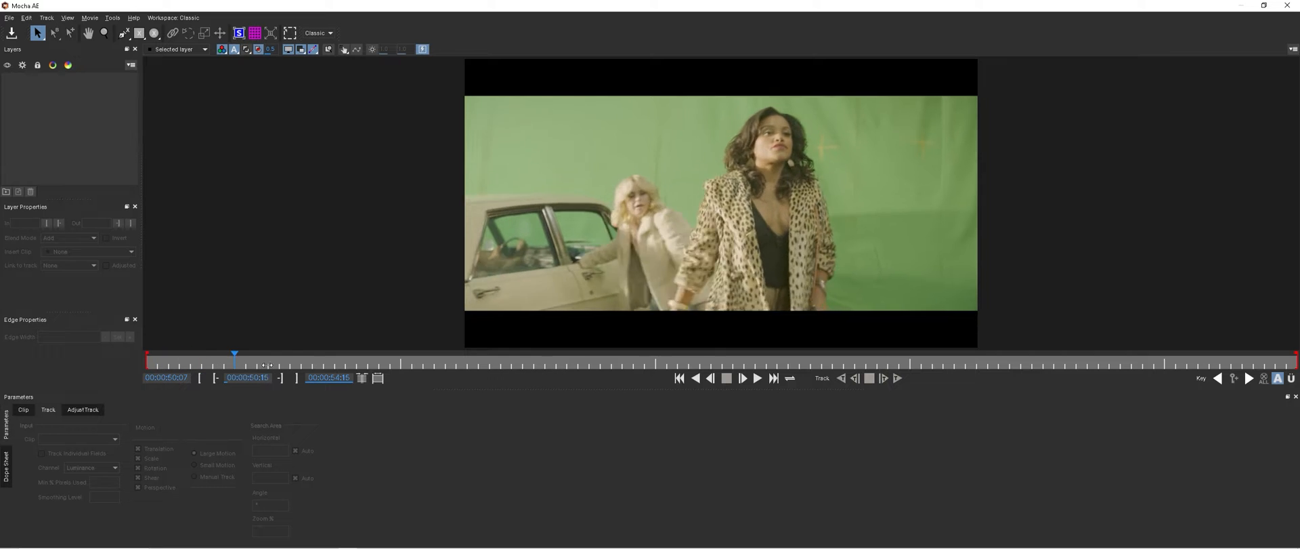
Return the clip to its first frame and pick the Create Rectangle Shape tool
left_click_drag(234, 355, 1032, 354)
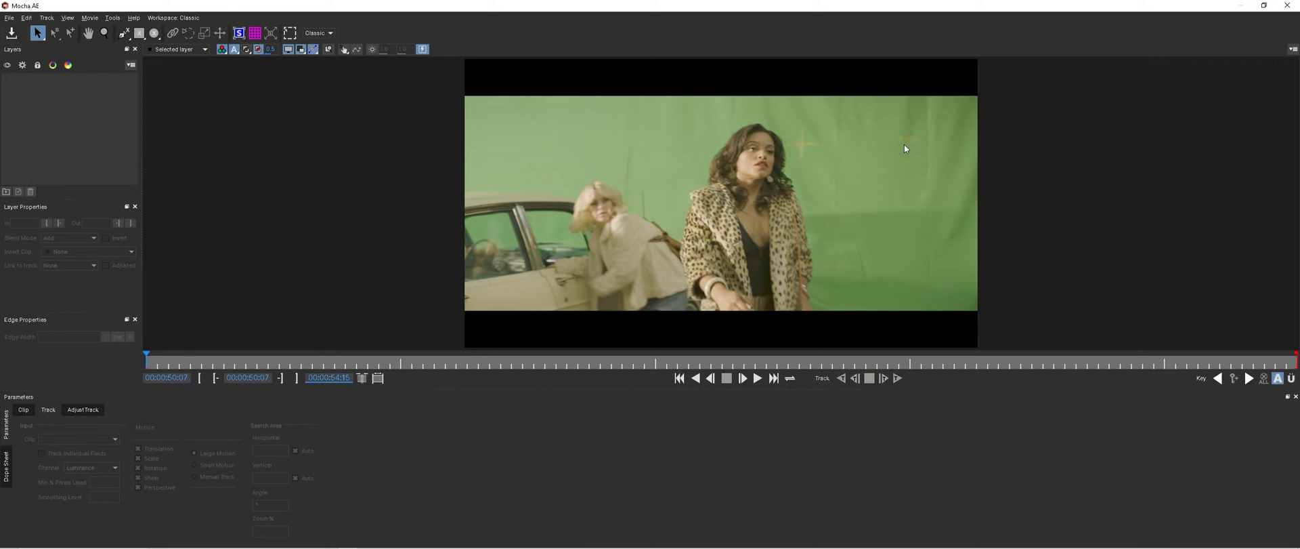
mouse_move(781, 191)
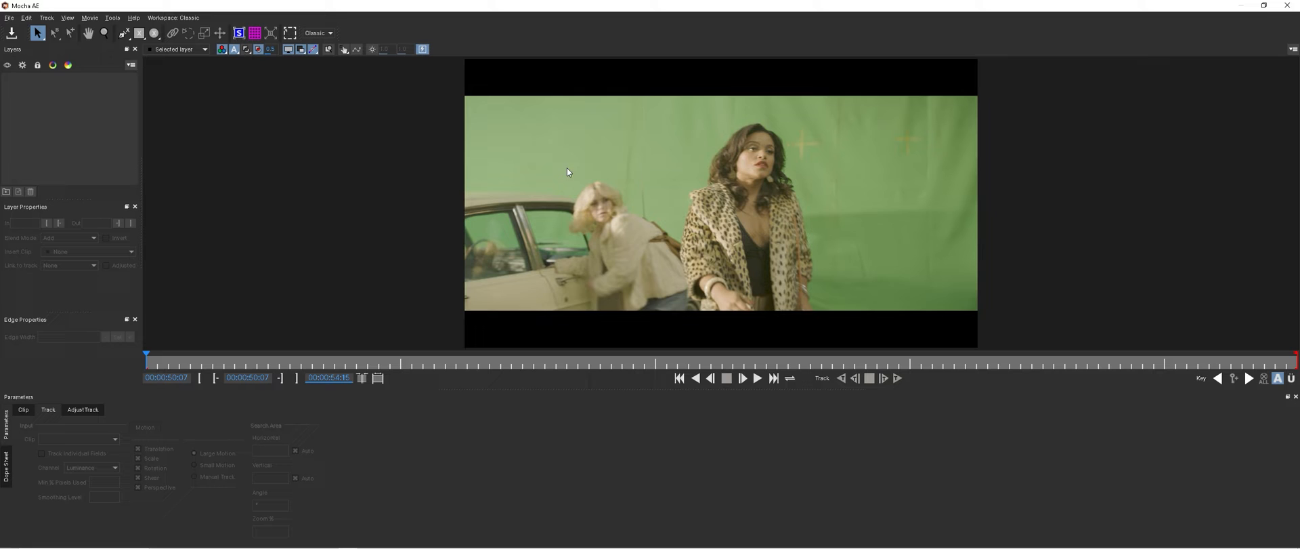
left_click(138, 33)
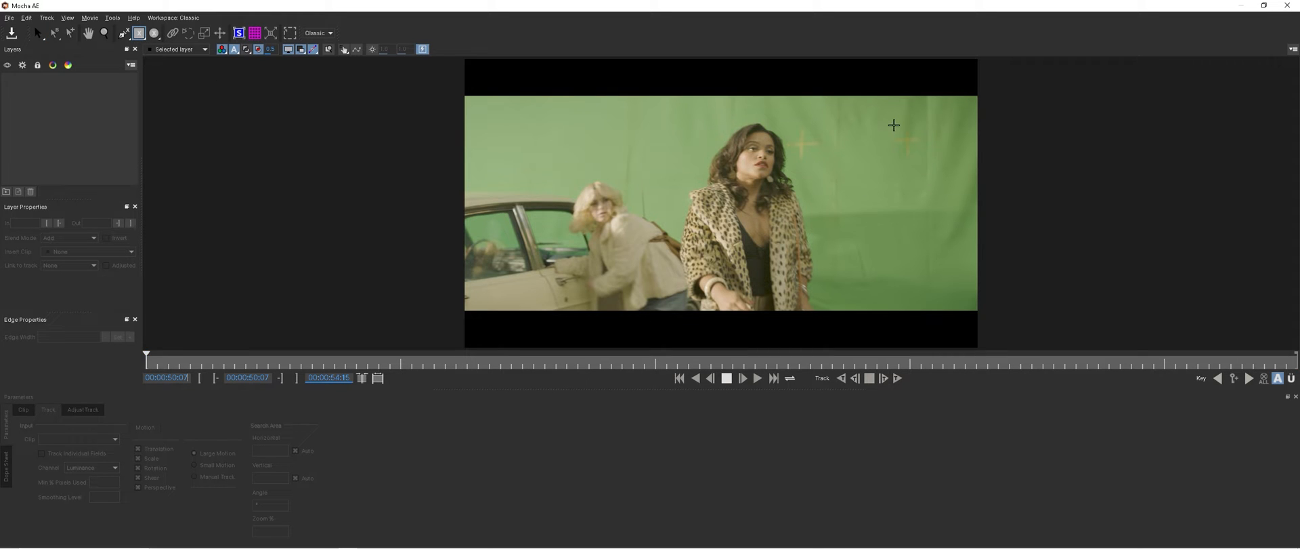
Track a rectangle around the upper-right markers forward through the clip, then save and close
left_click_drag(892, 125, 923, 159)
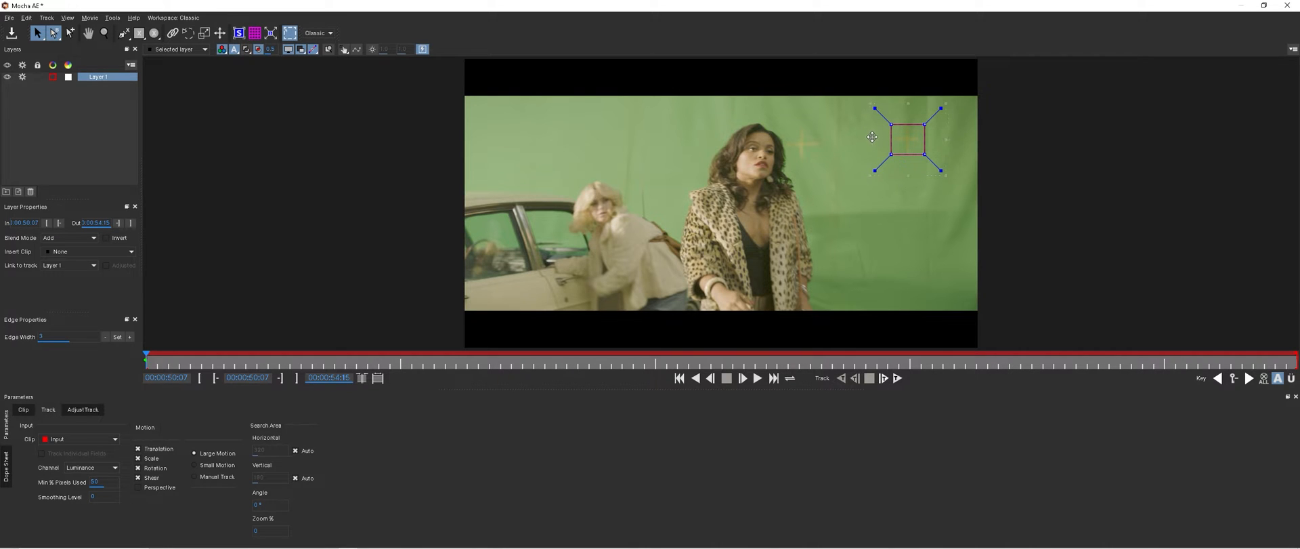
mouse_move(870, 140)
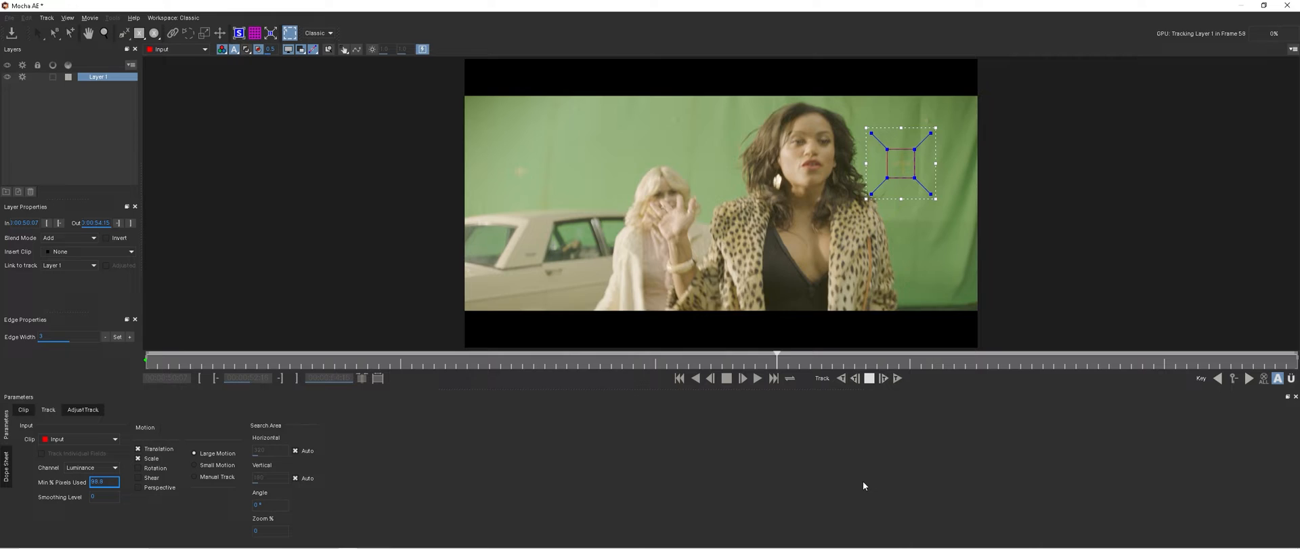
left_click(756, 378)
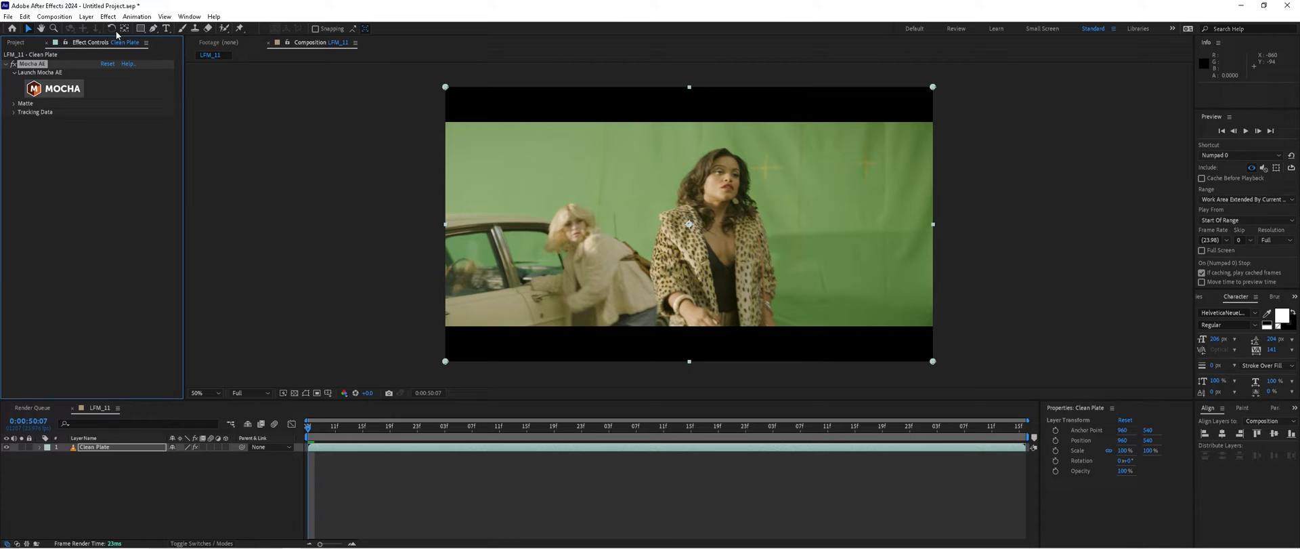
Drag Capture.JPG from the Project panel into LFM_11 above Clean Plate
left_click(15, 42)
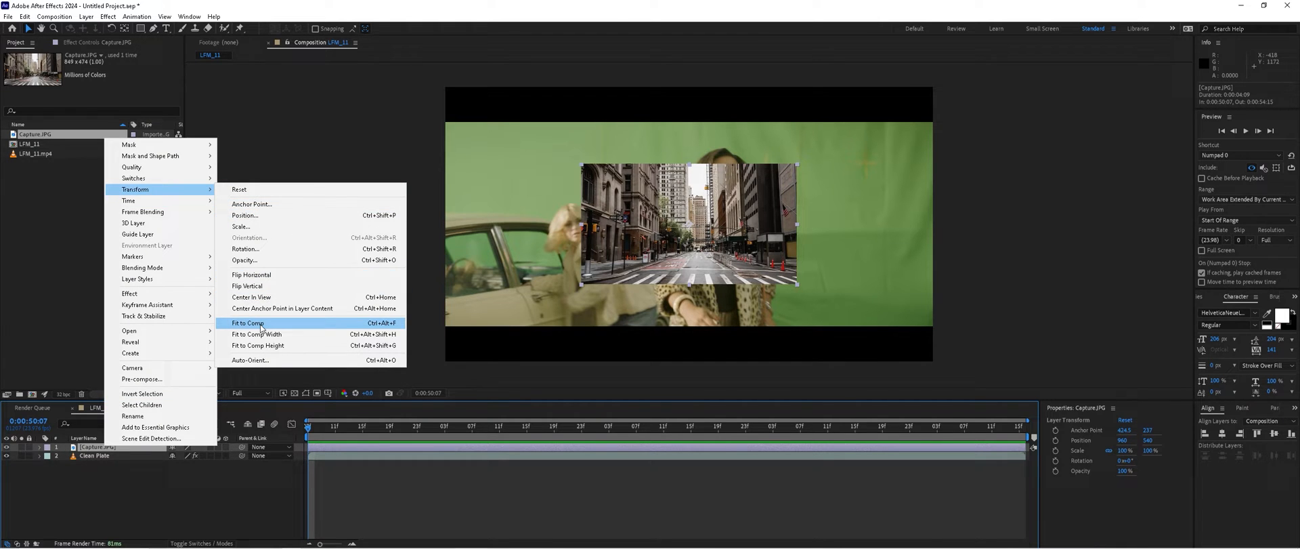
Fit the street photo to the comp and pre-compose it as BG with all attributes moved
left_click(246, 323)
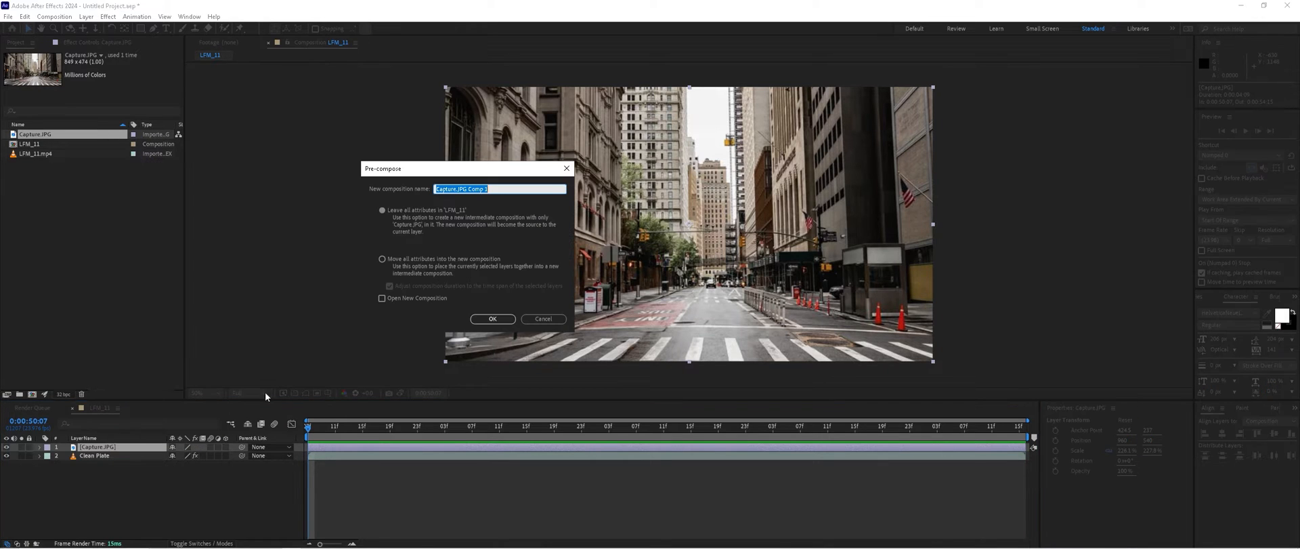
left_click(382, 259)
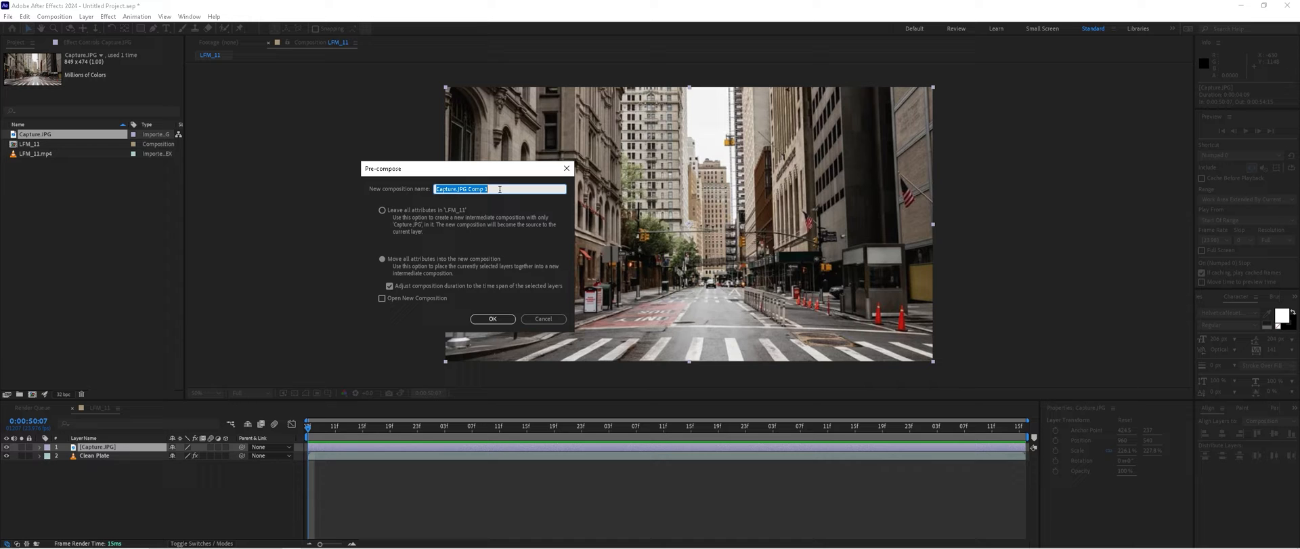
left_click(493, 318)
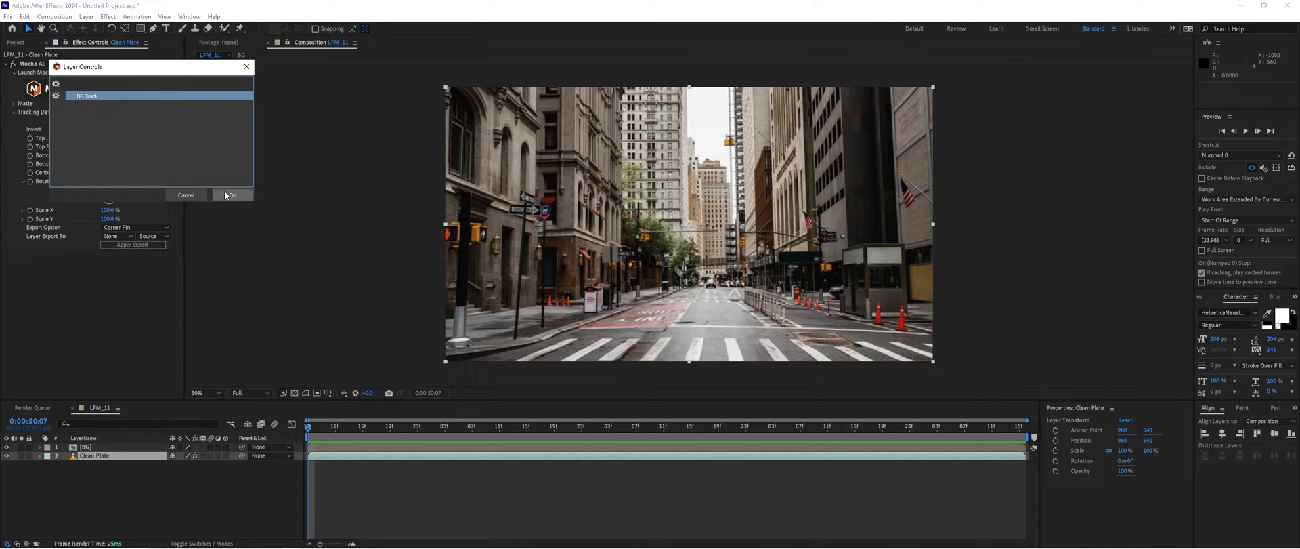
Create track data from BG Track, export it to layer 1. BG and apply it
left_click(137, 227)
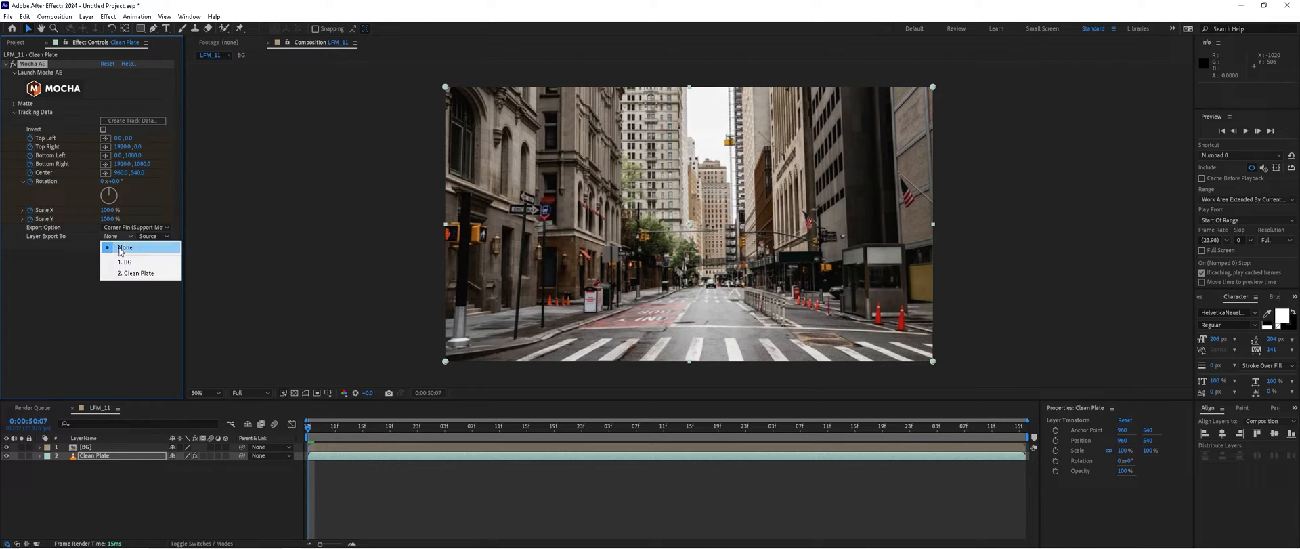
left_click(126, 261)
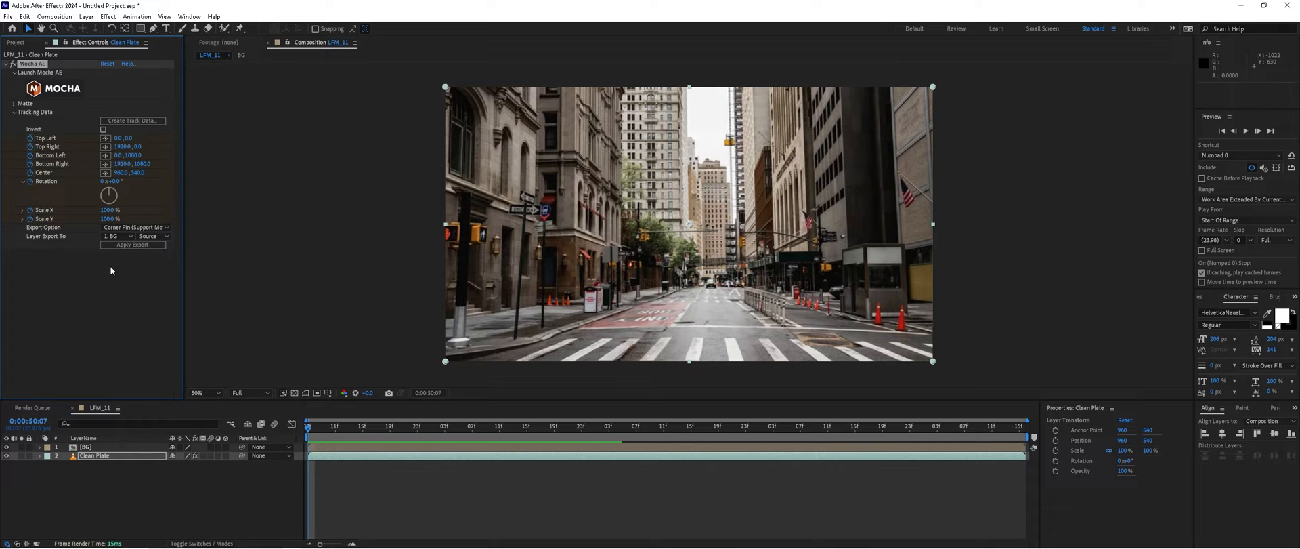
left_click(131, 244)
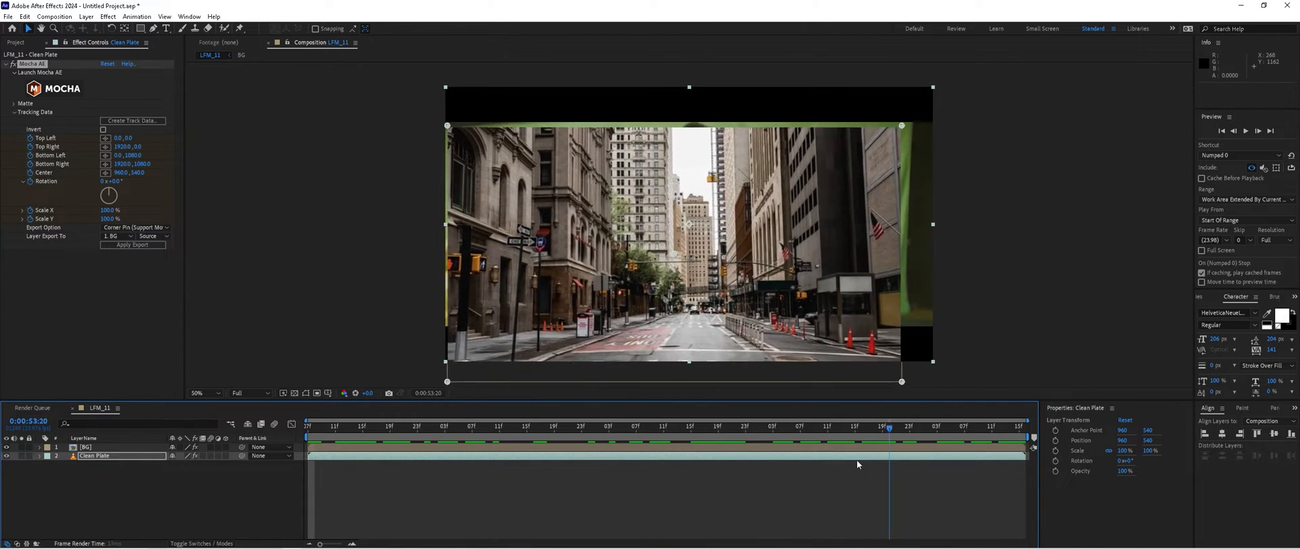
Go to the first frame and move Clean Plate above the [BG] layer
left_click(309, 427)
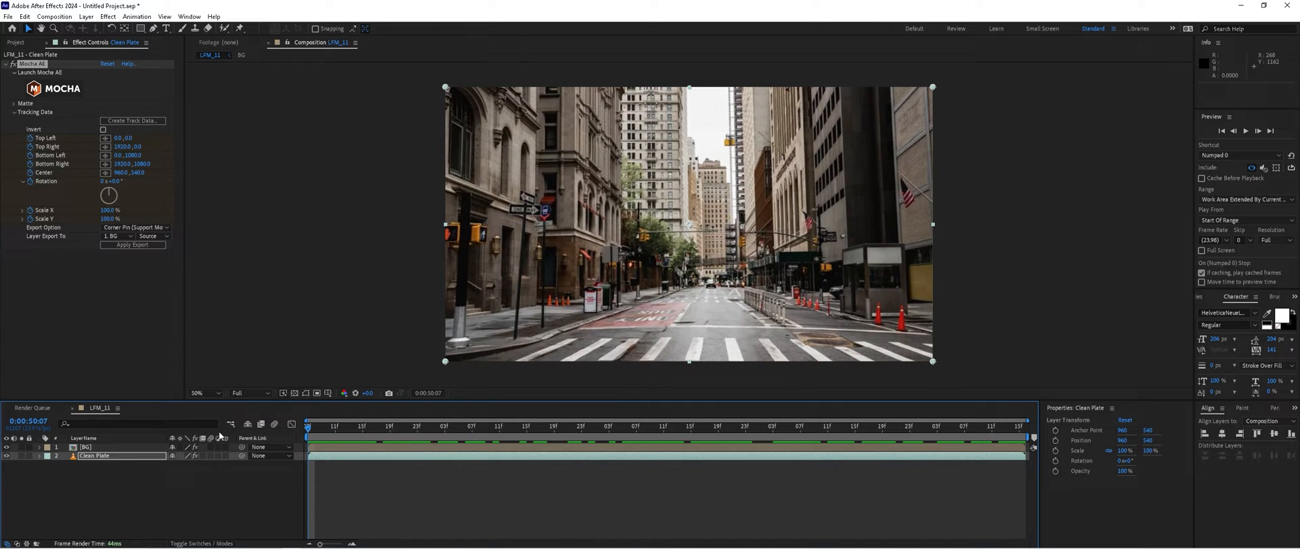
left_click(85, 447)
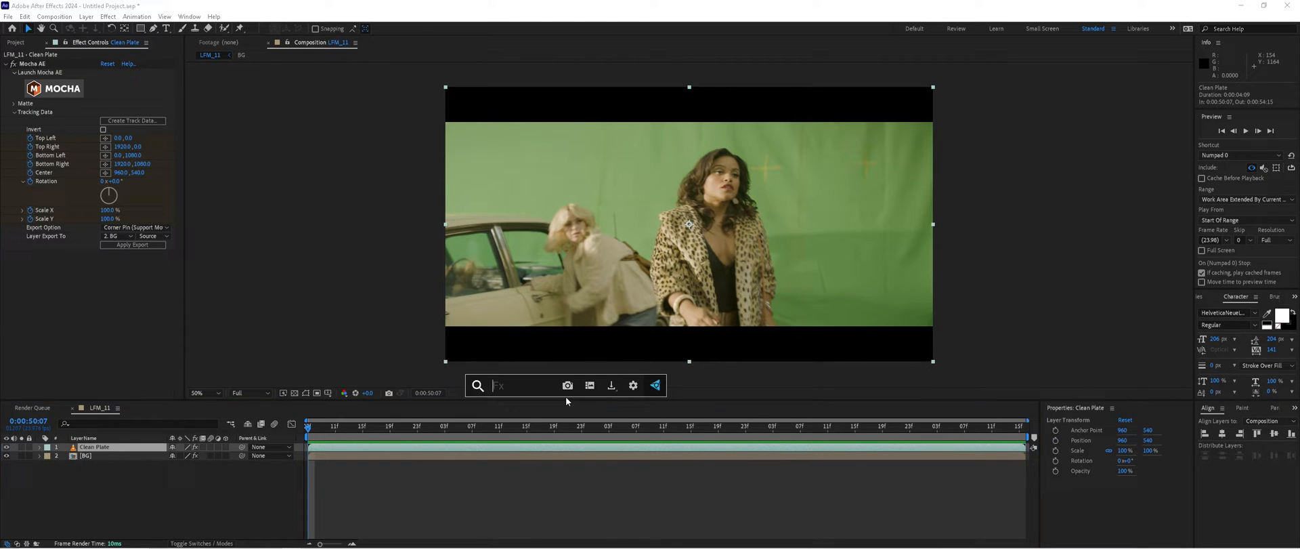
Apply the Keylight + Key Cleaner + Spill Suppressor preset and set View to Intermediate Result
type("keylight")
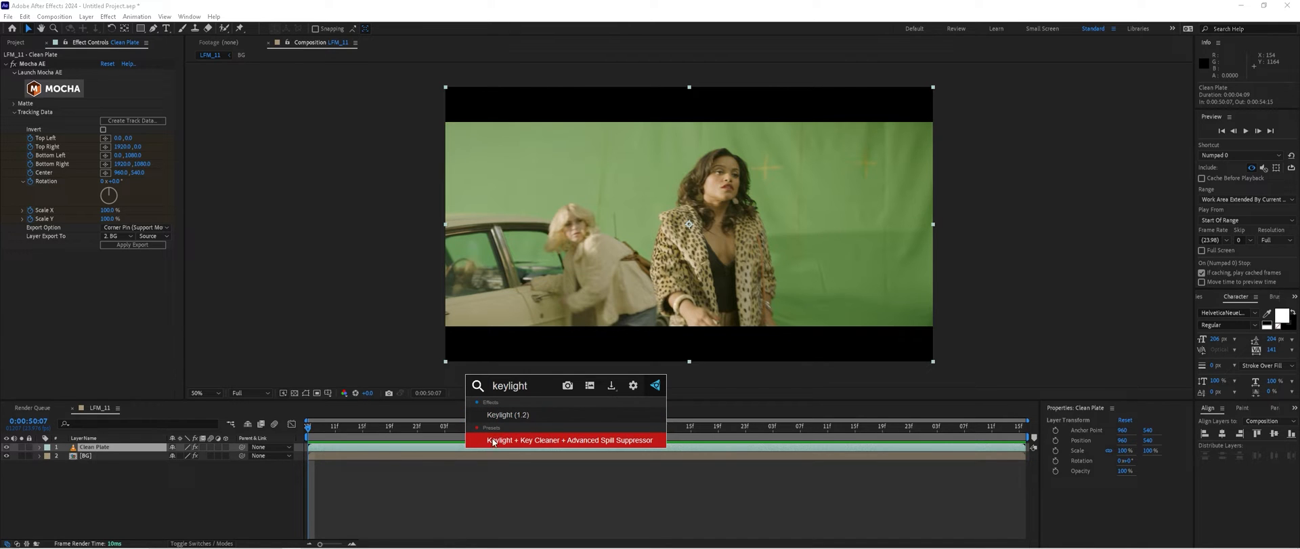
mouse_move(602, 444)
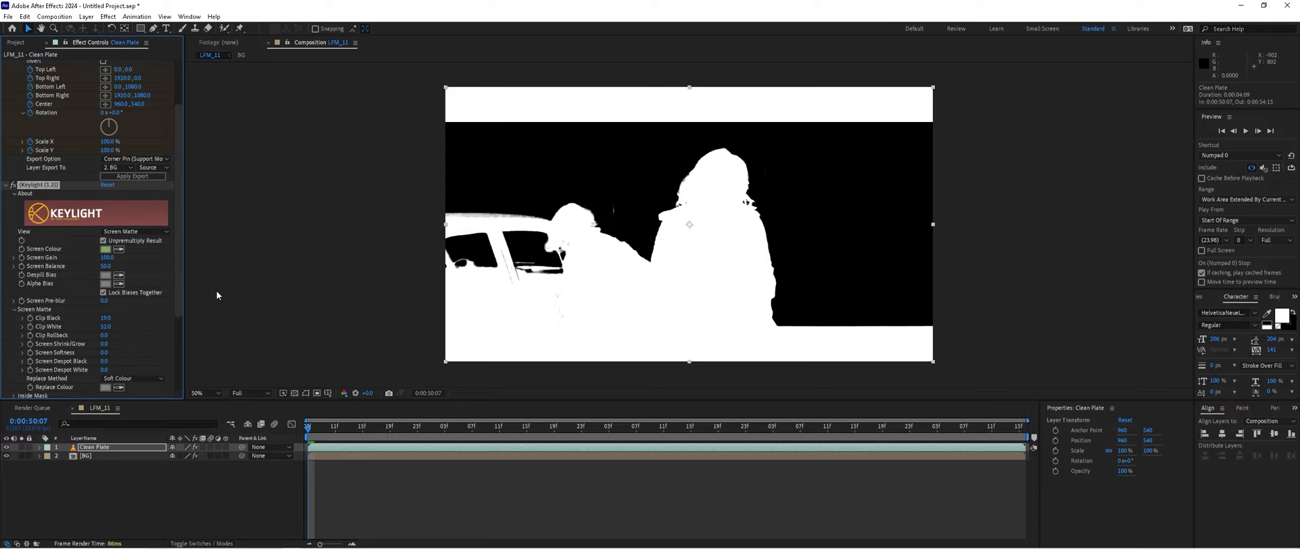
left_click(133, 231)
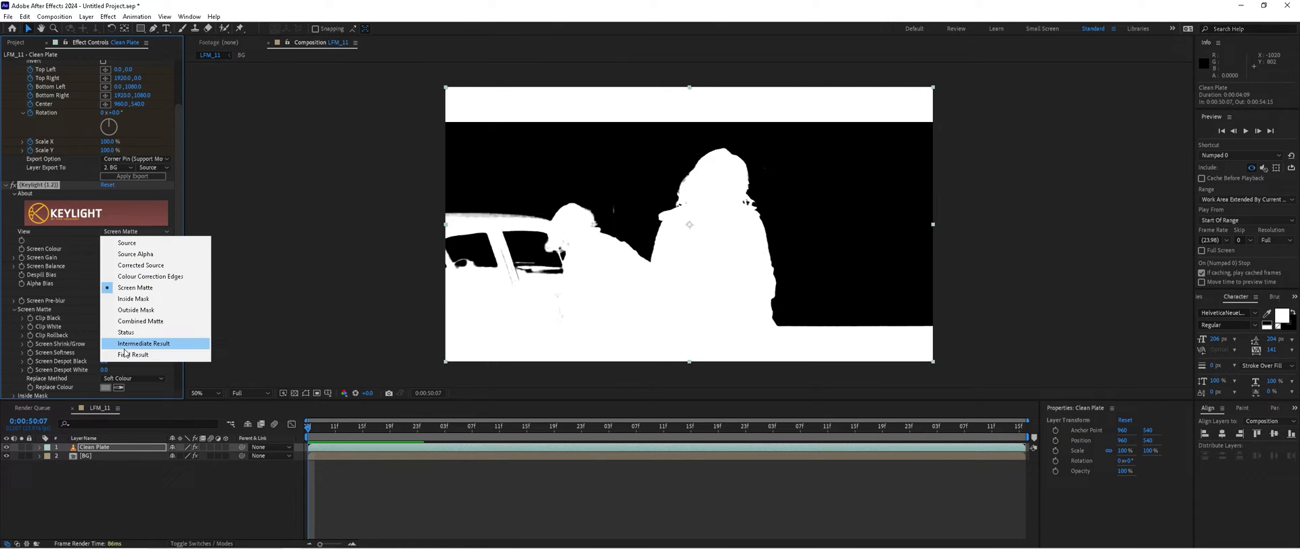
left_click(142, 343)
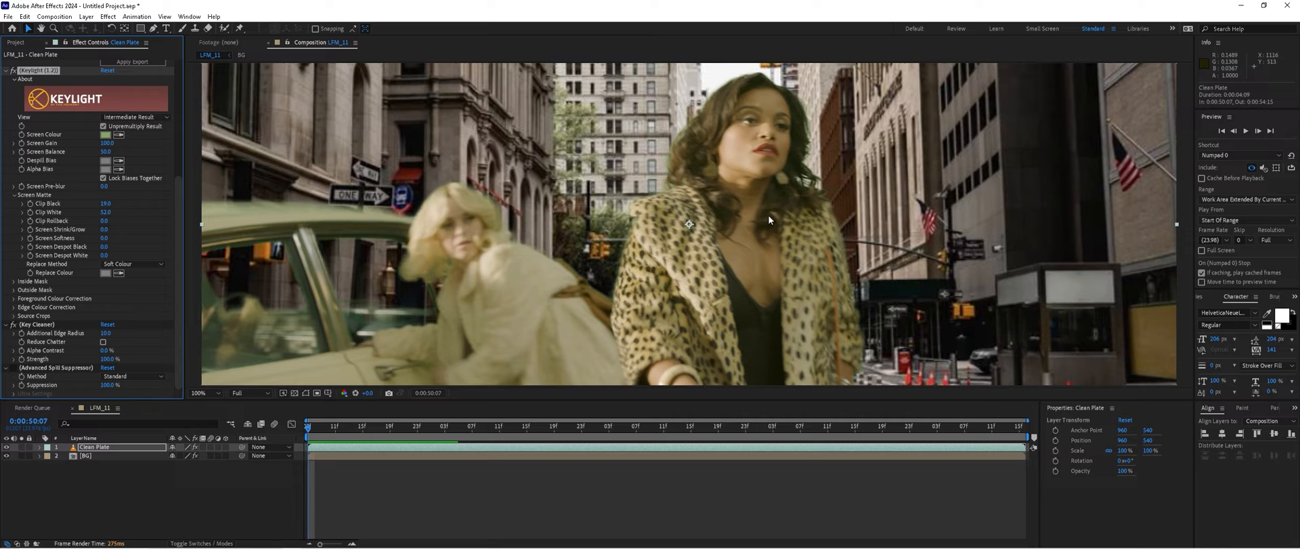
mouse_move(15, 375)
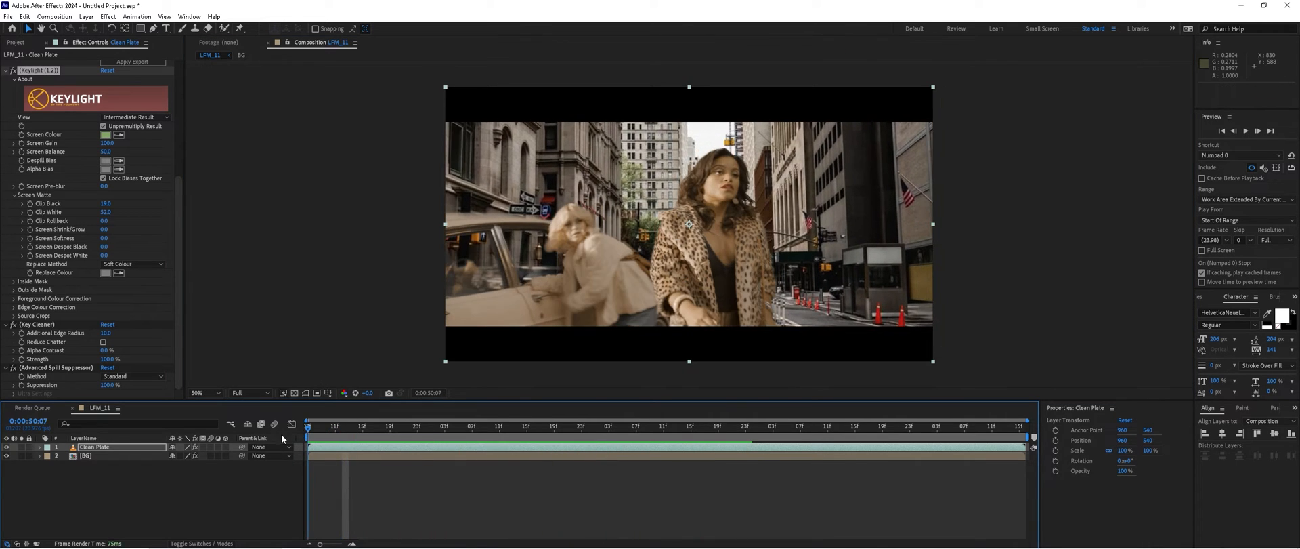
Select the BG layer and preview the composite to check the track before scaling it up
left_click(85, 455)
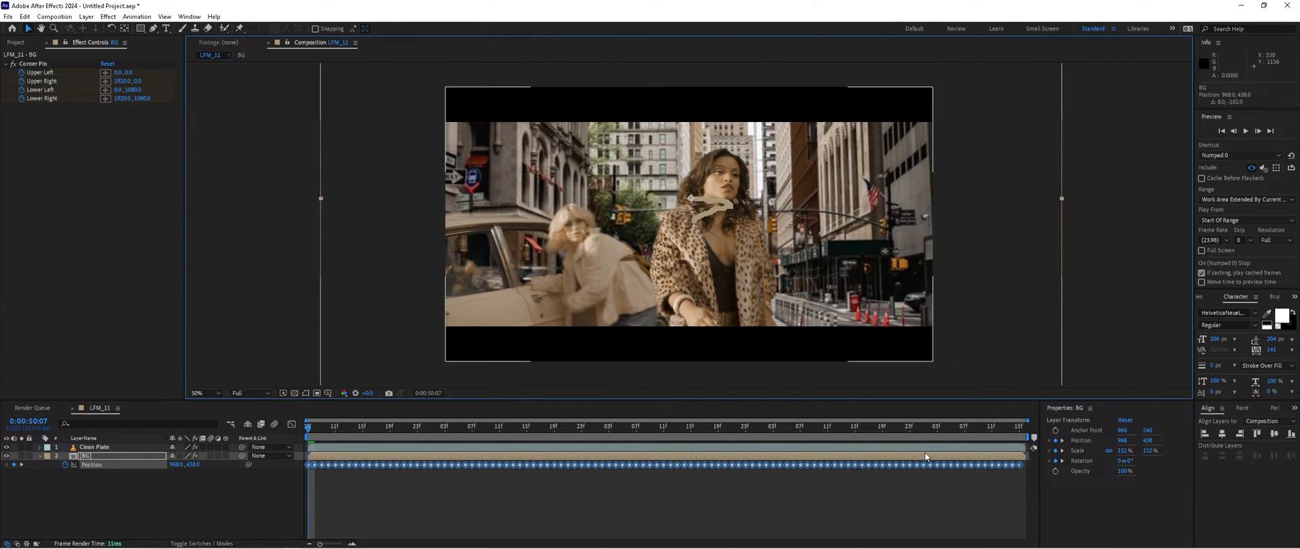
key("space")
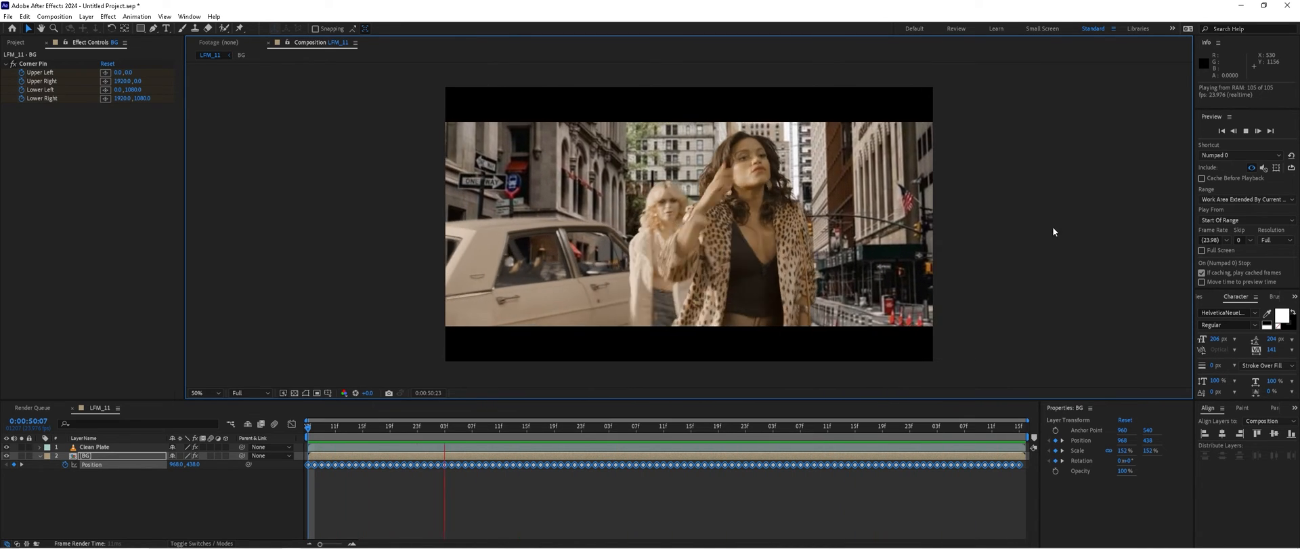
left_click(934, 426)
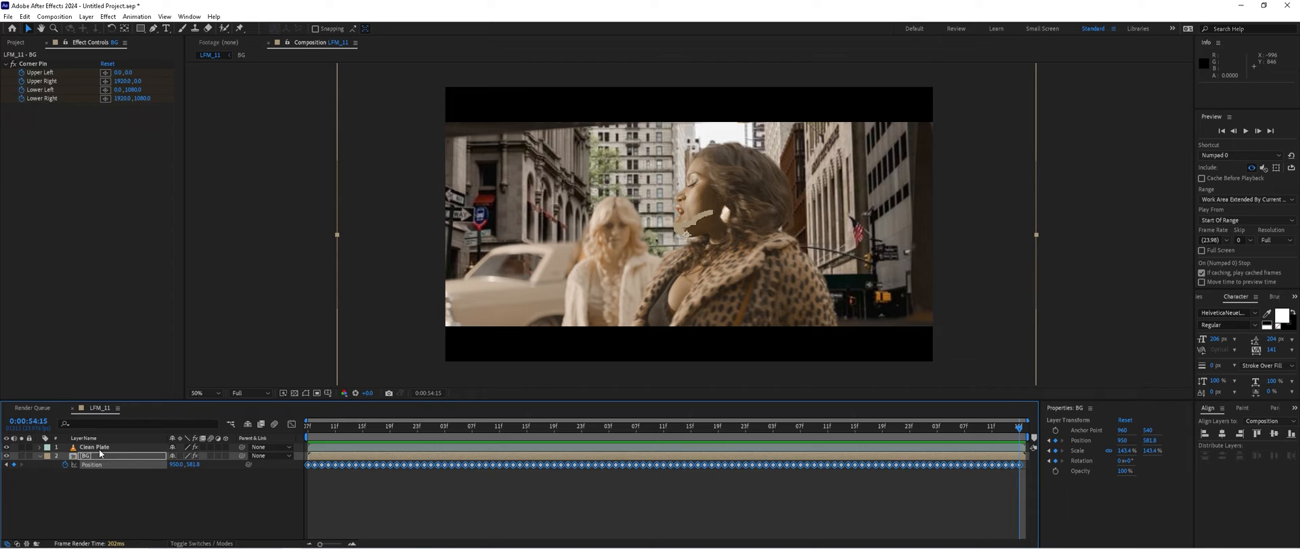
Inspect the Clean Plate track, then move both layers together so the actresses fill the frame
left_click(94, 447)
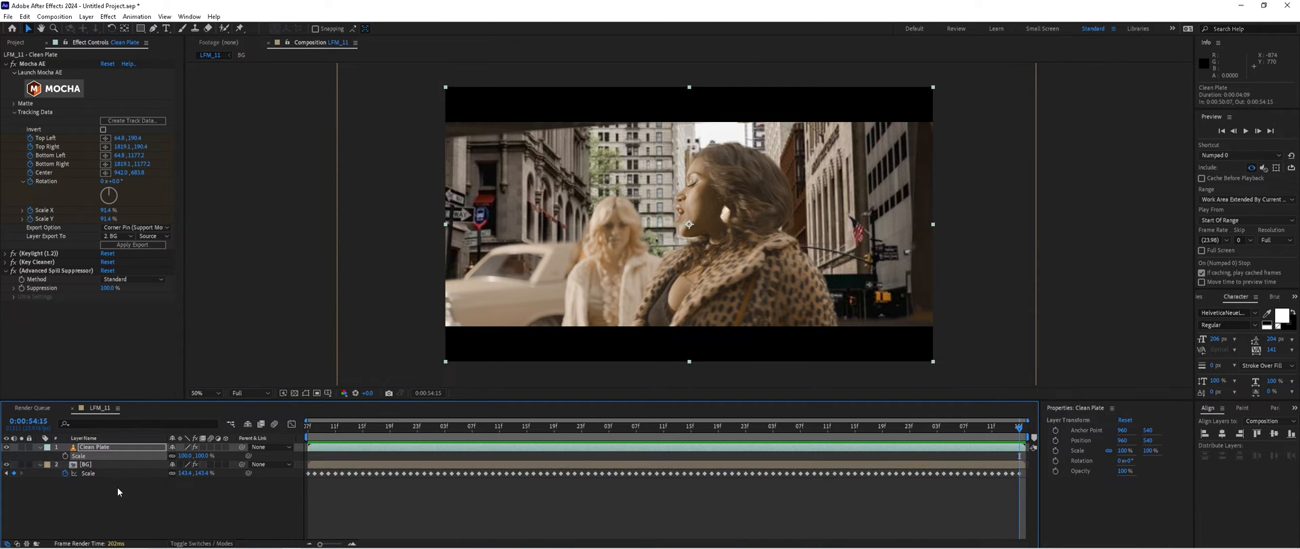
left_click(84, 464)
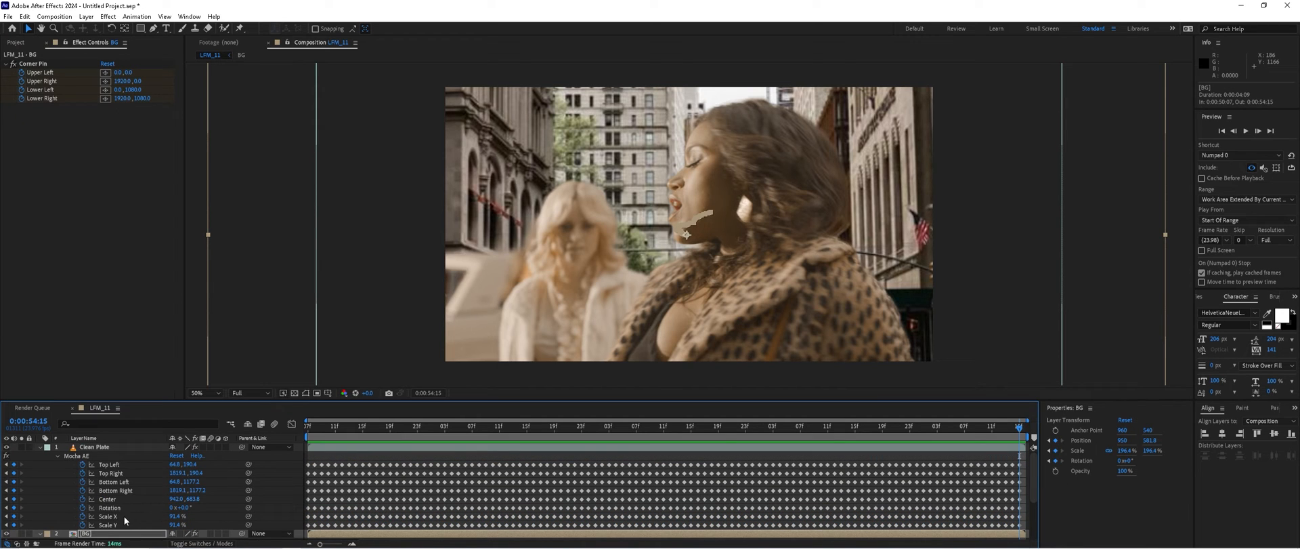
left_click(95, 447)
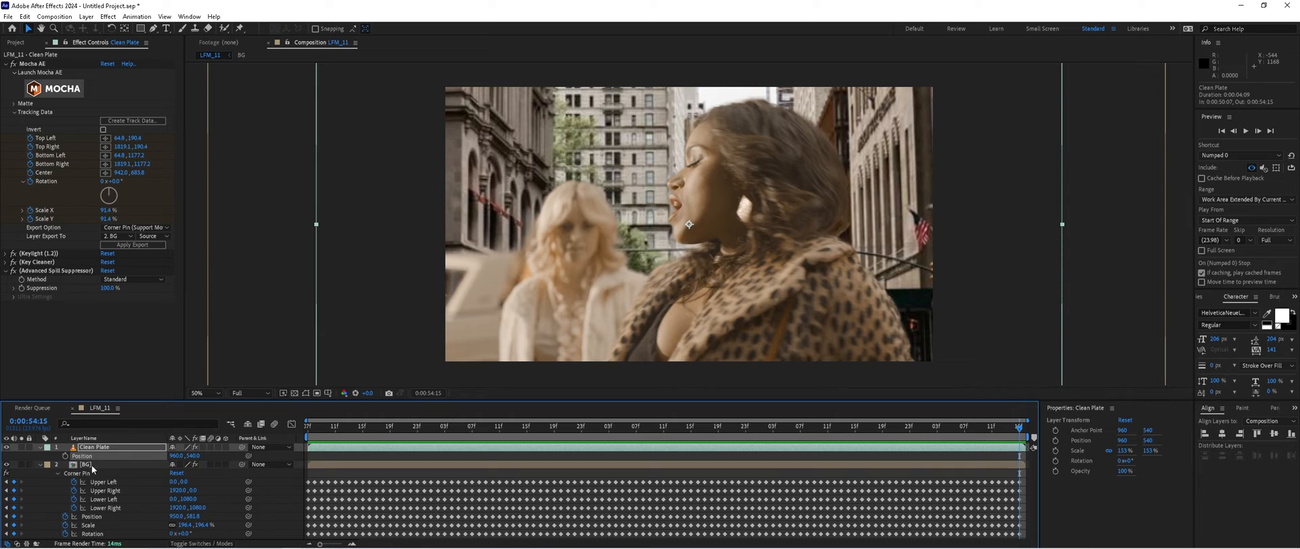
left_click(83, 465)
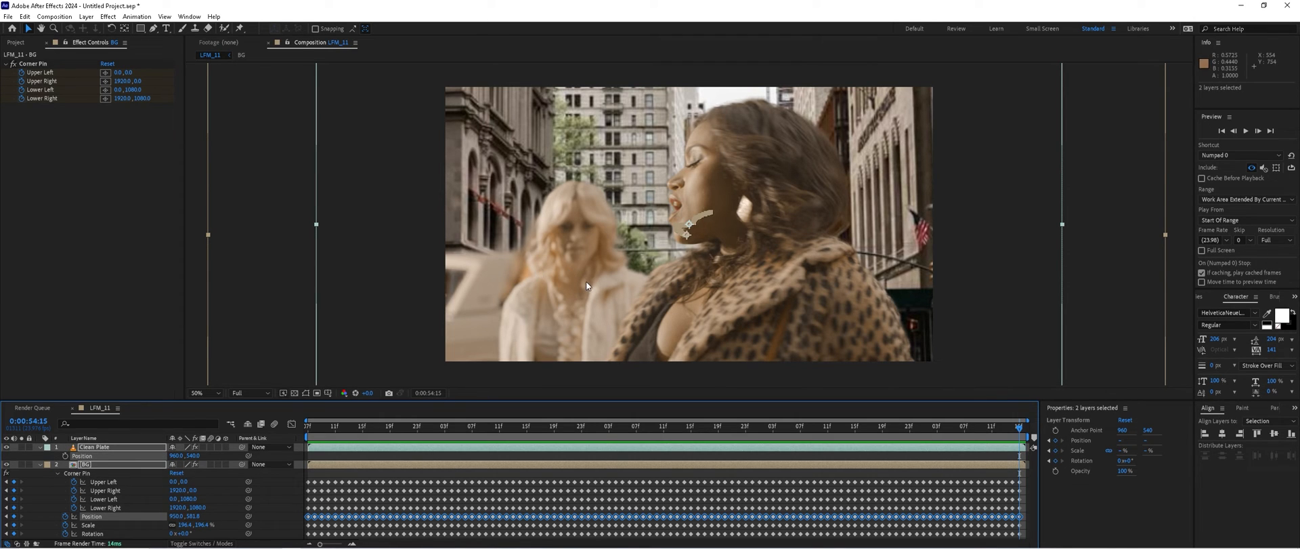
left_click_drag(586, 286, 664, 297)
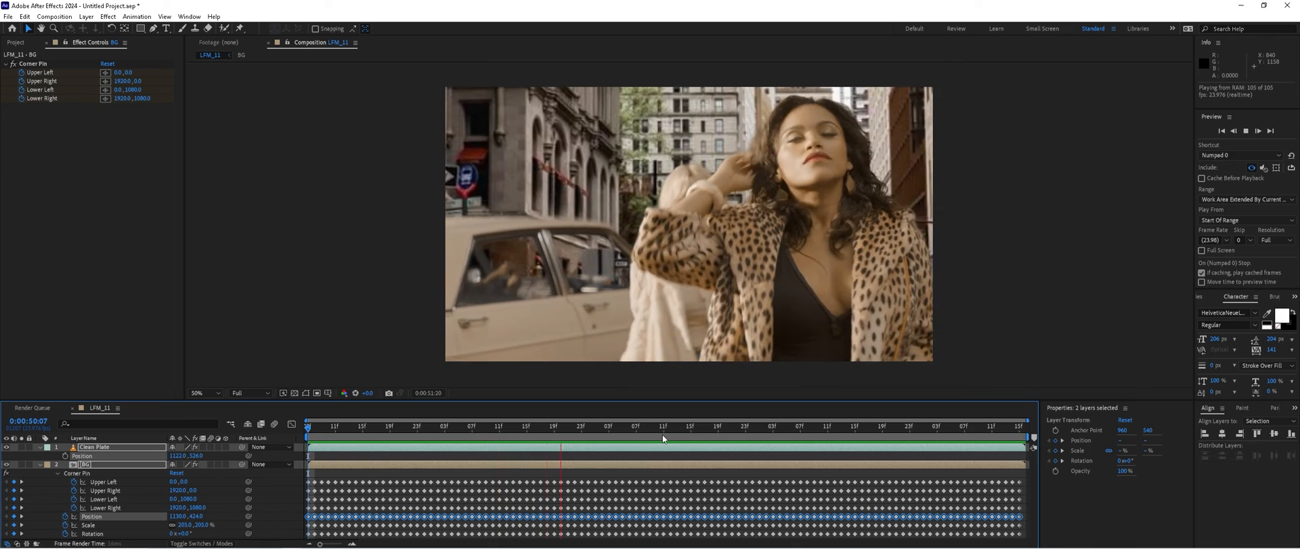
left_click(656, 425)
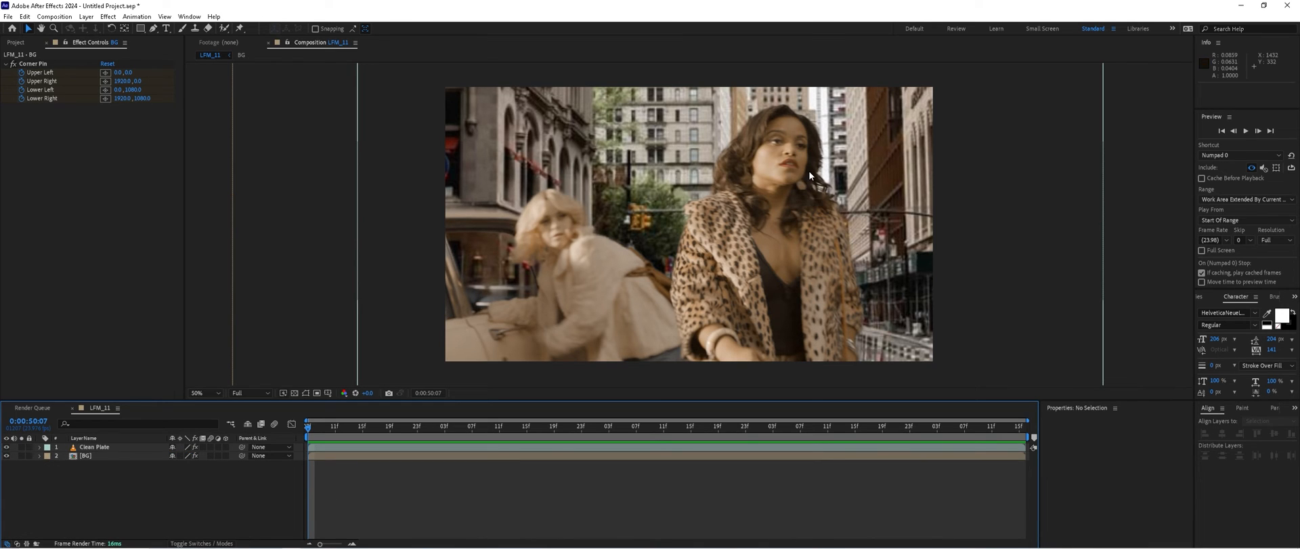
mouse_move(90, 460)
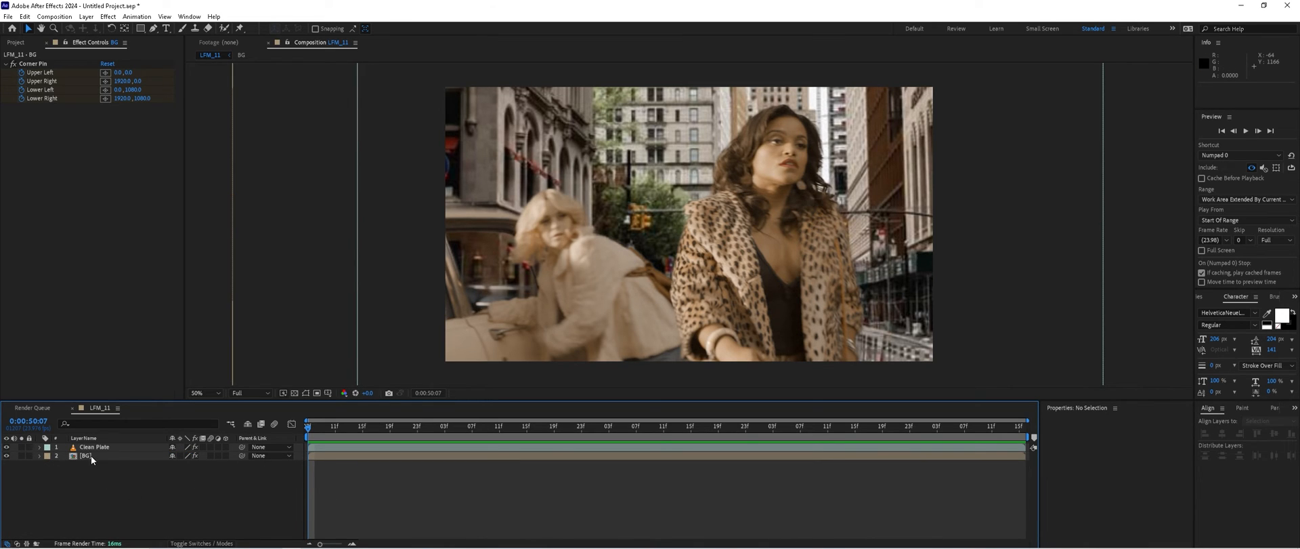
left_click(86, 455)
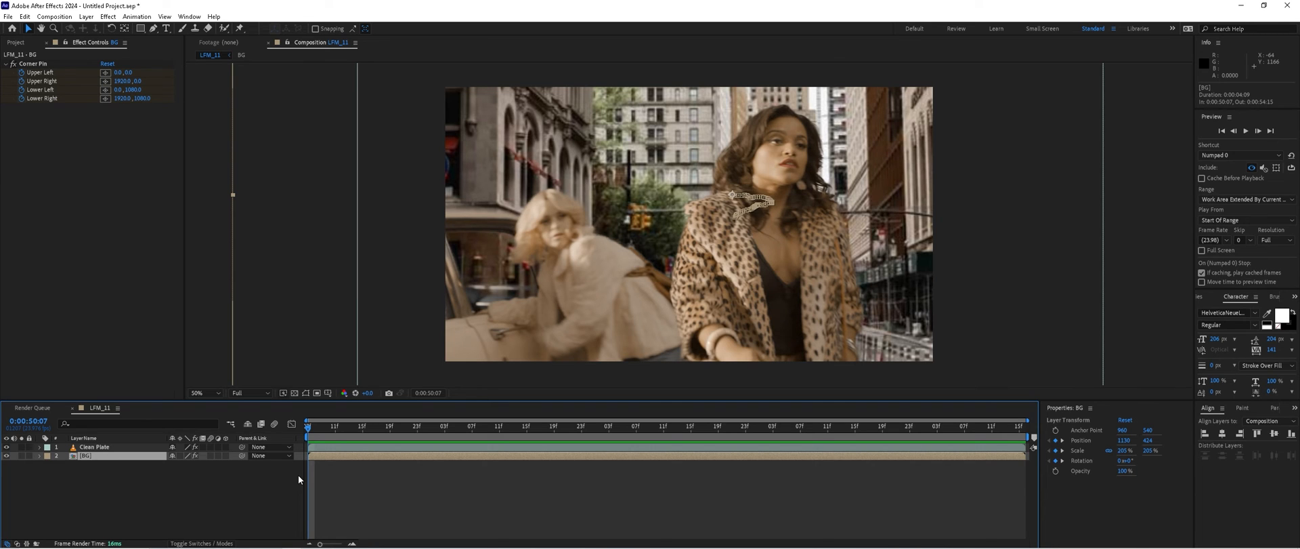
Add Camera Lens Blur to the BG layer with the Iris Shape set to Octagon
type("came")
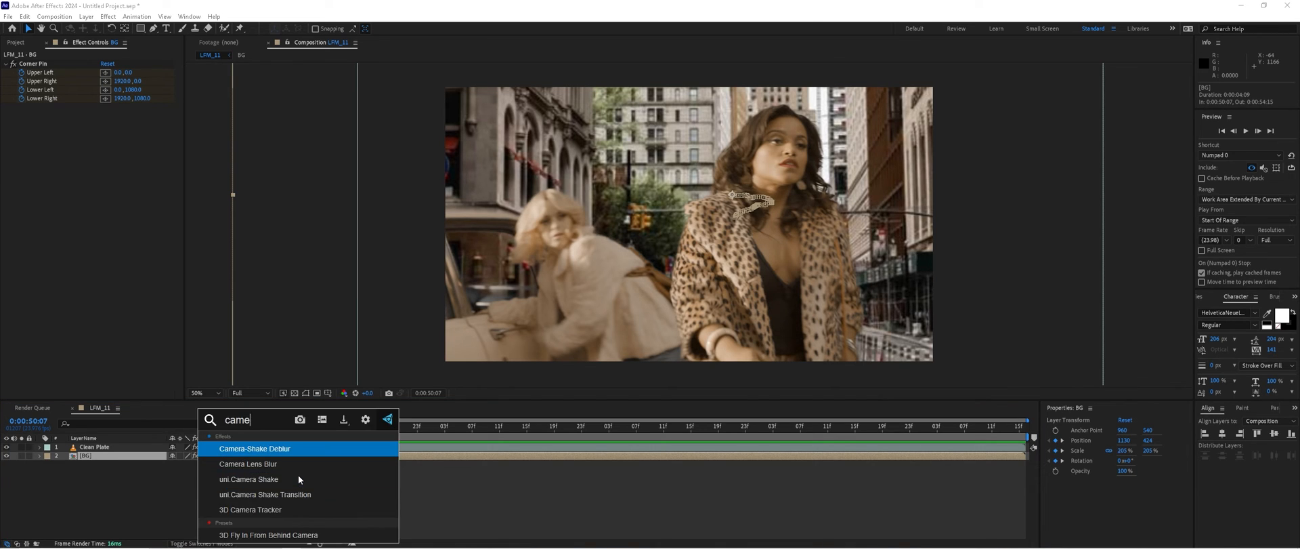
type("mera lens bl")
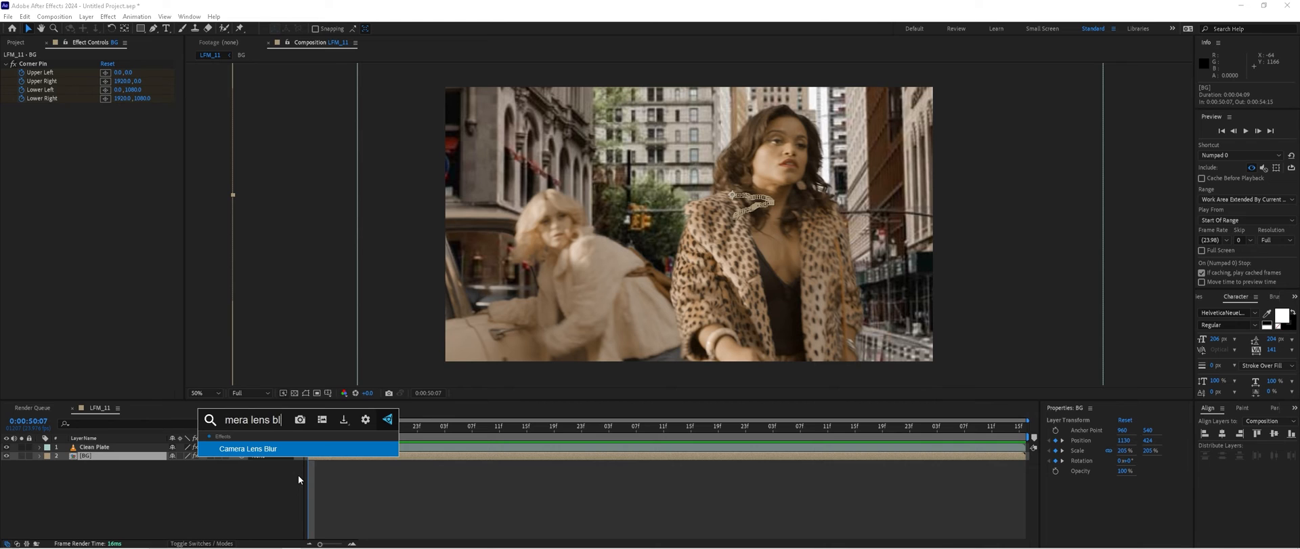
left_click(246, 448)
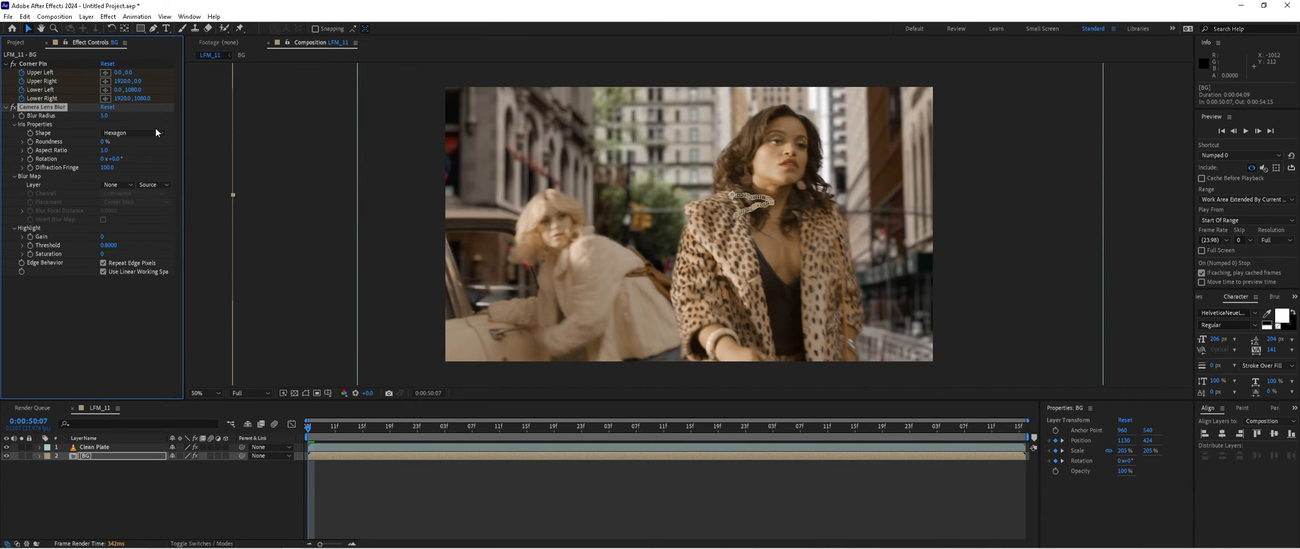
left_click(132, 133)
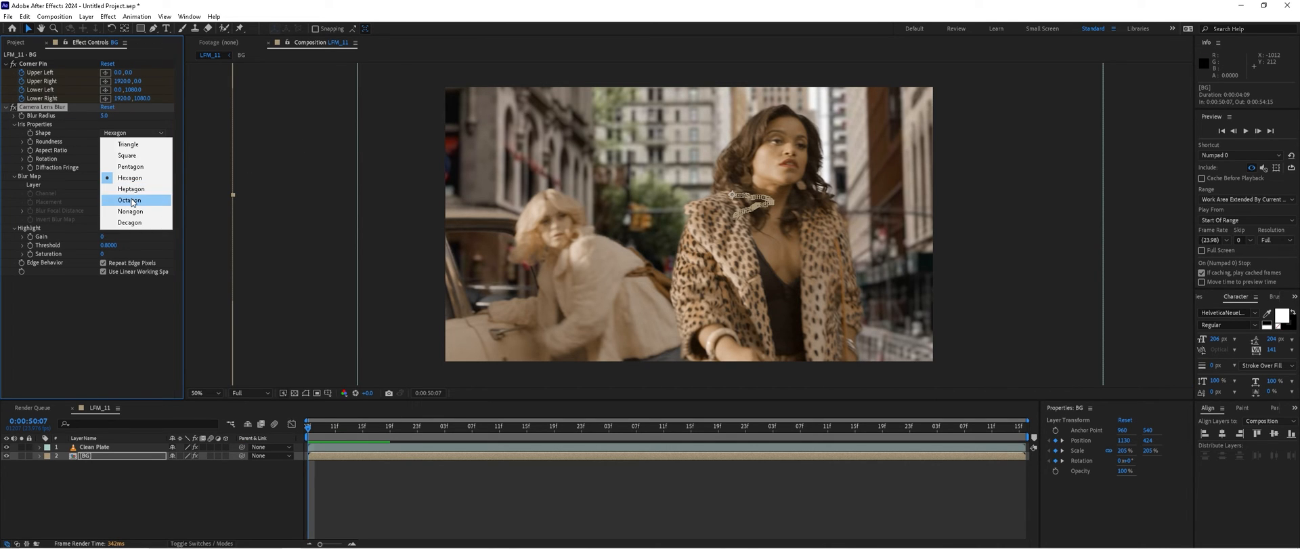
left_click(130, 200)
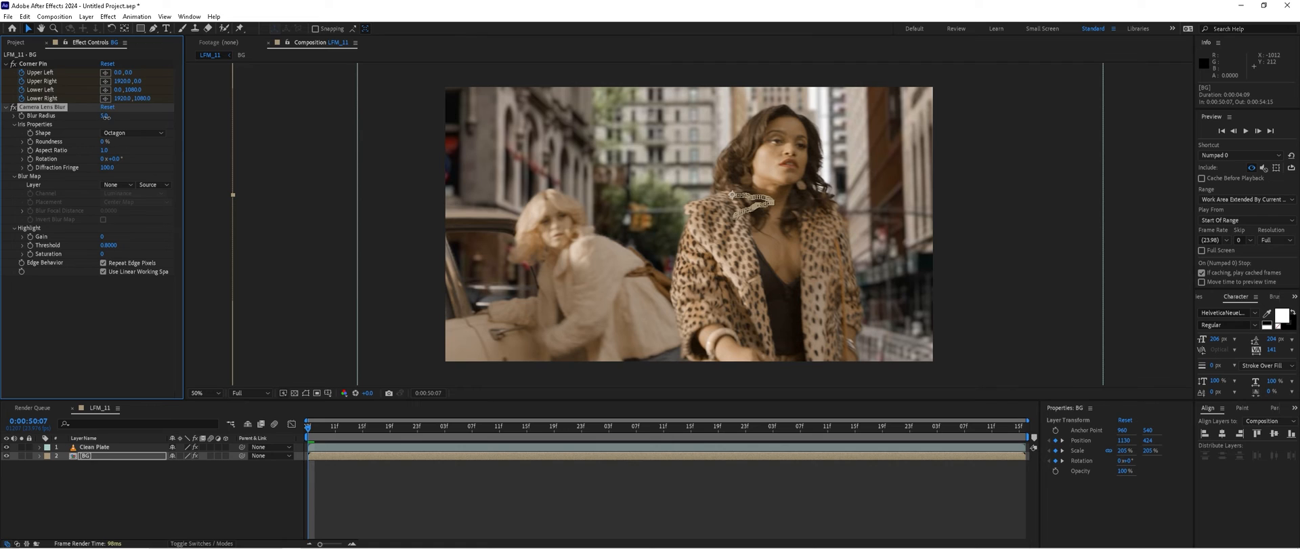